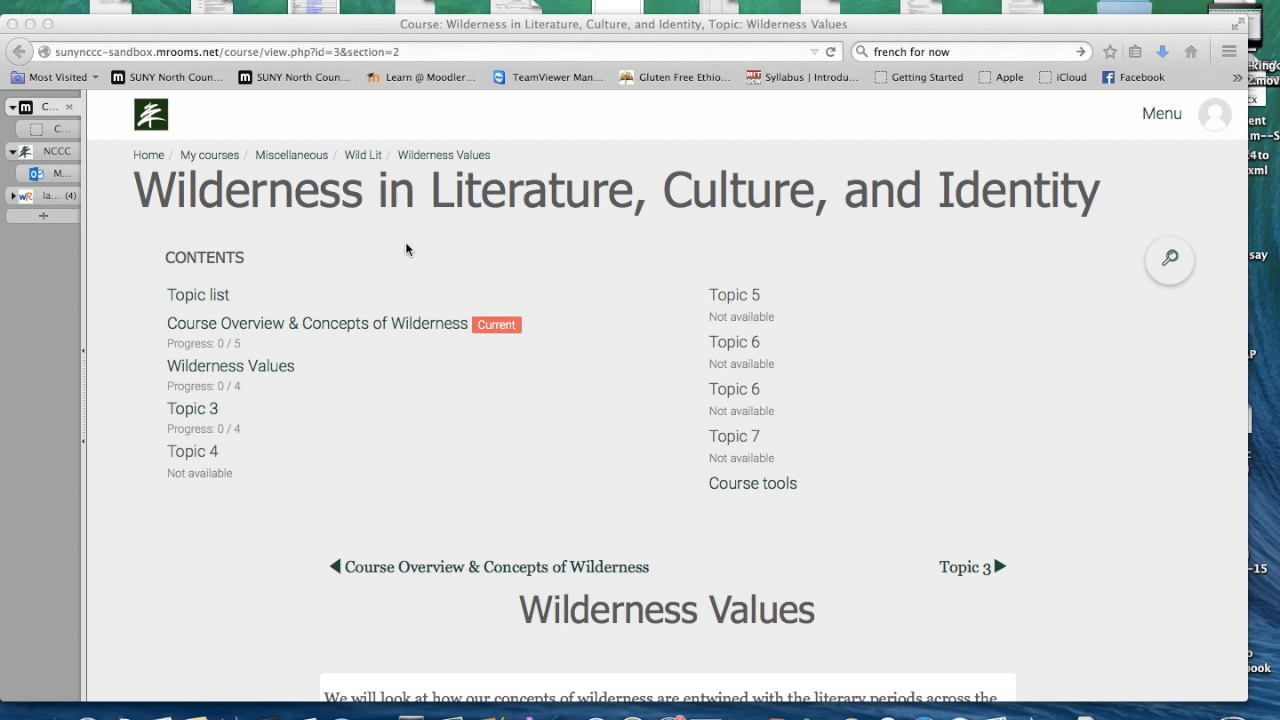
mouse_move(344, 414)
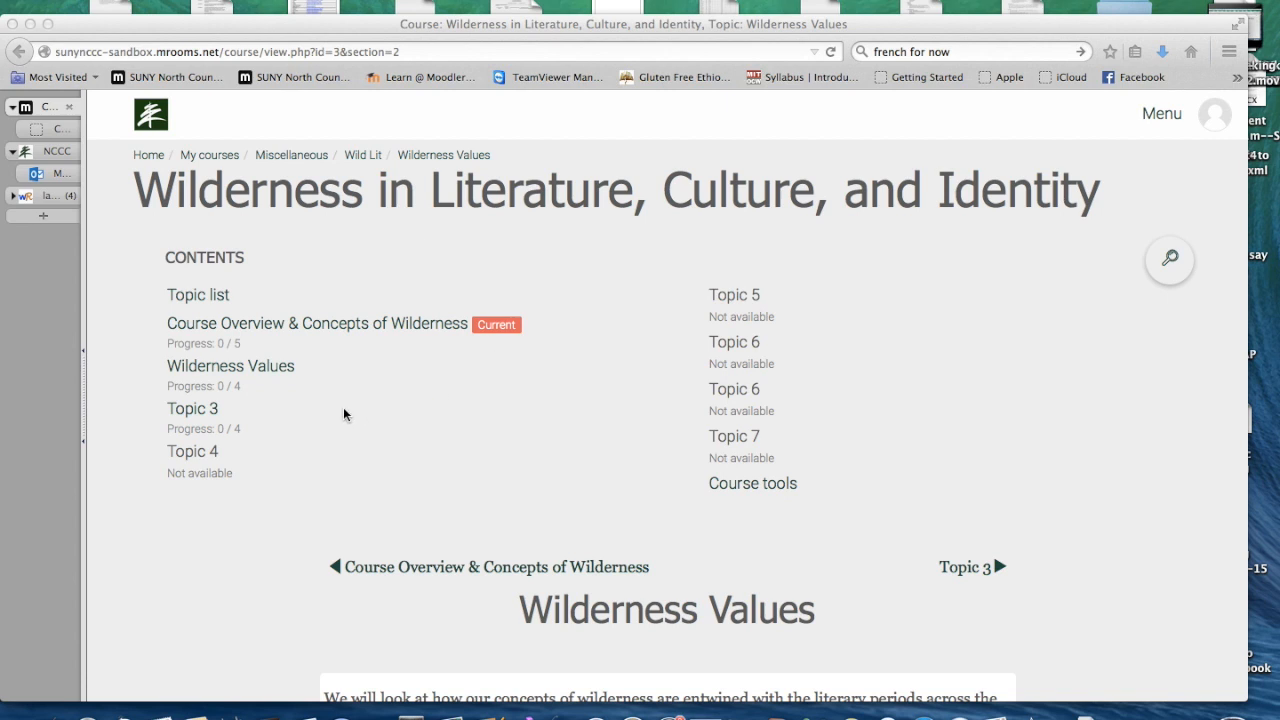
mouse_move(248, 486)
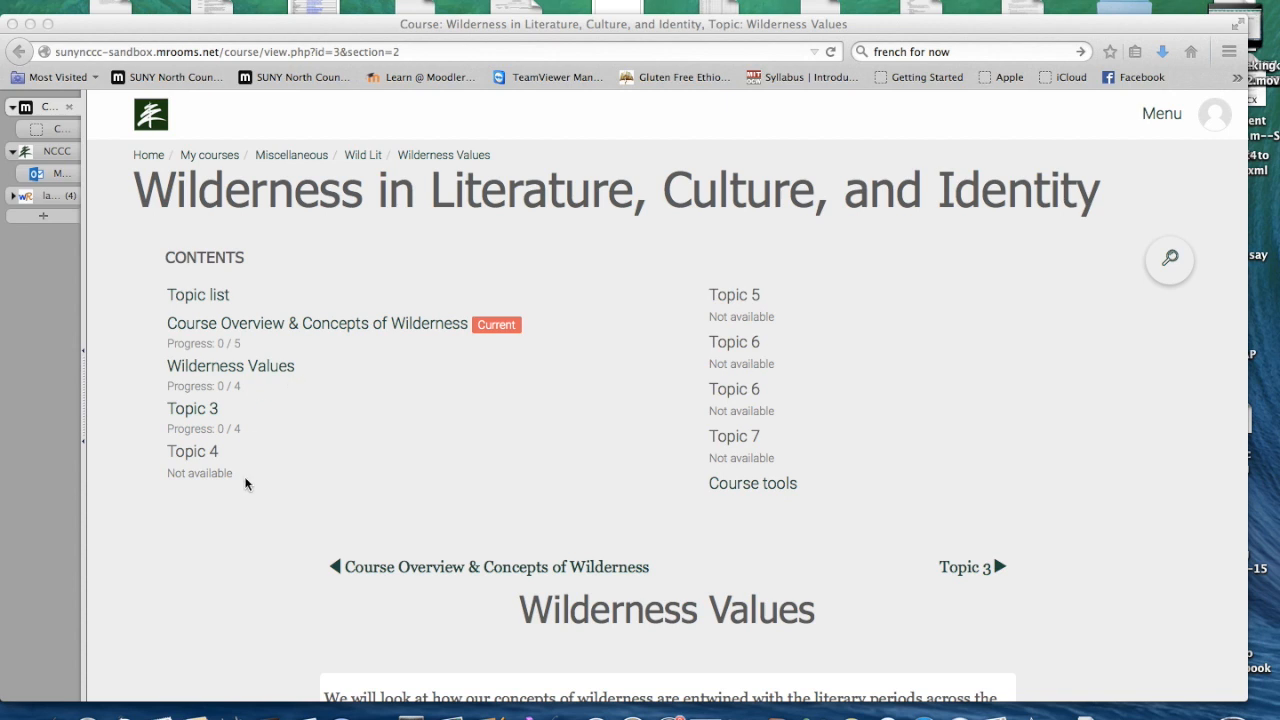
mouse_move(532, 632)
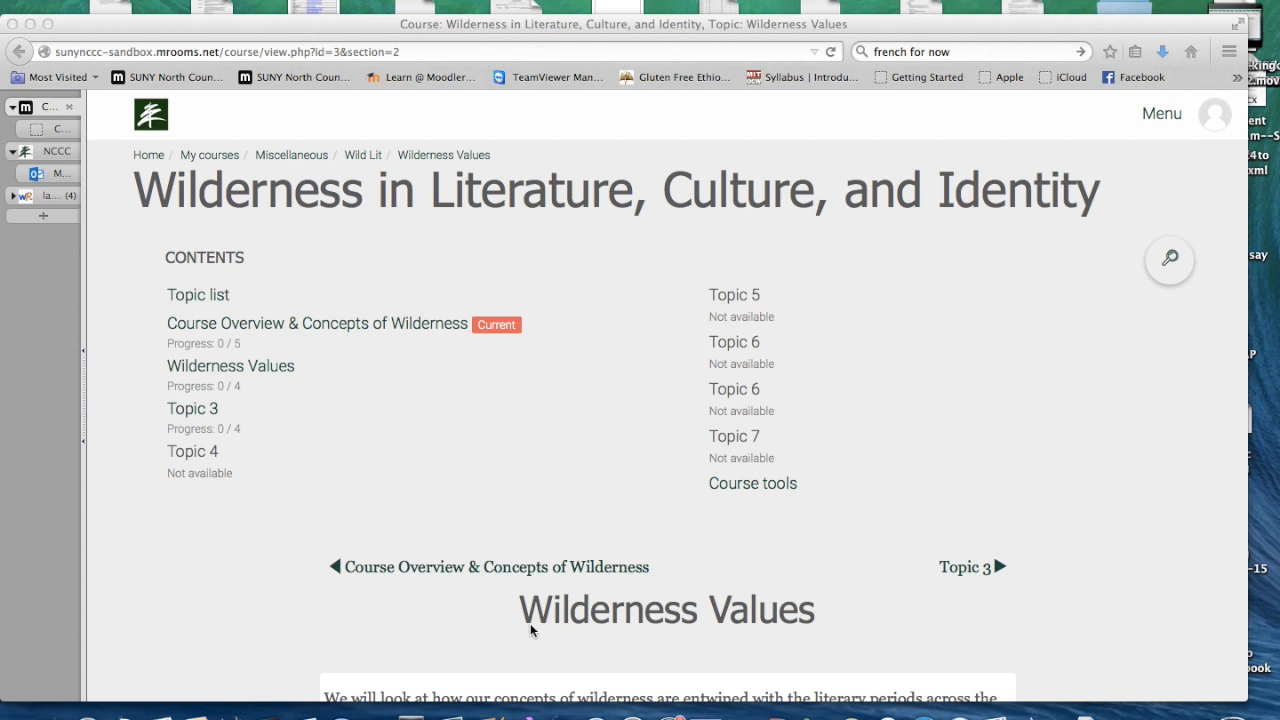
mouse_move(516, 260)
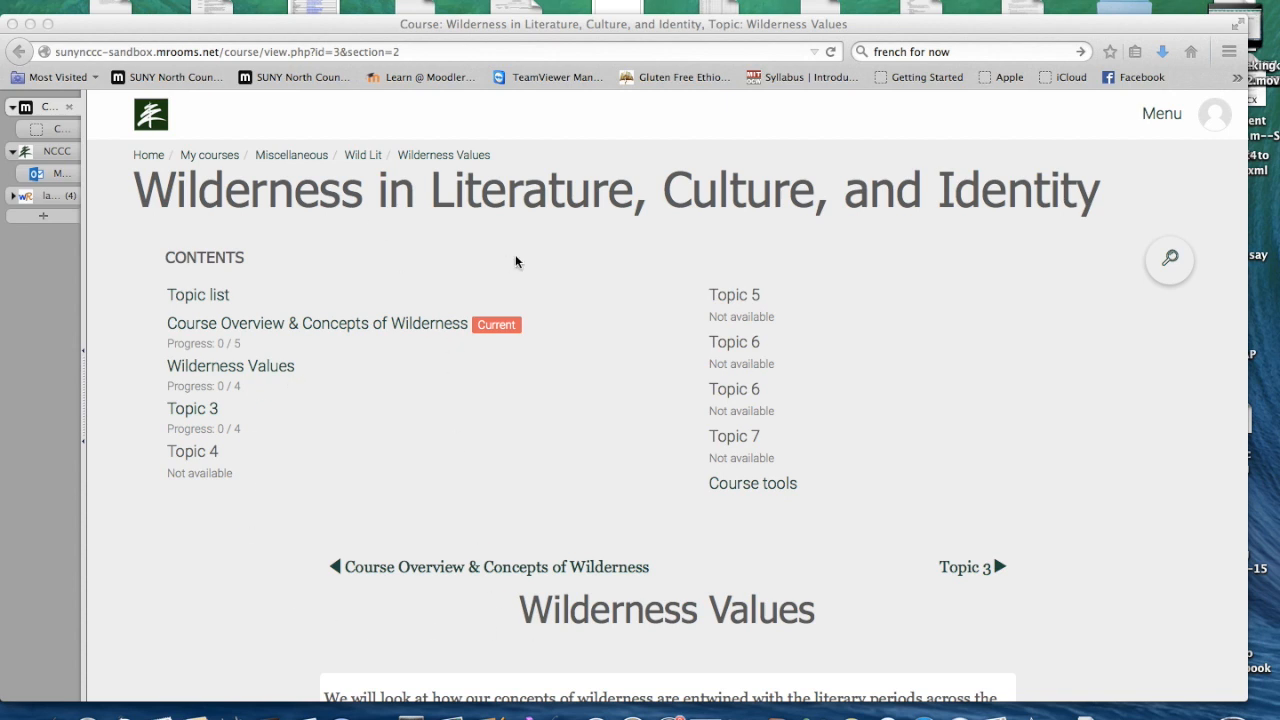
mouse_move(602, 372)
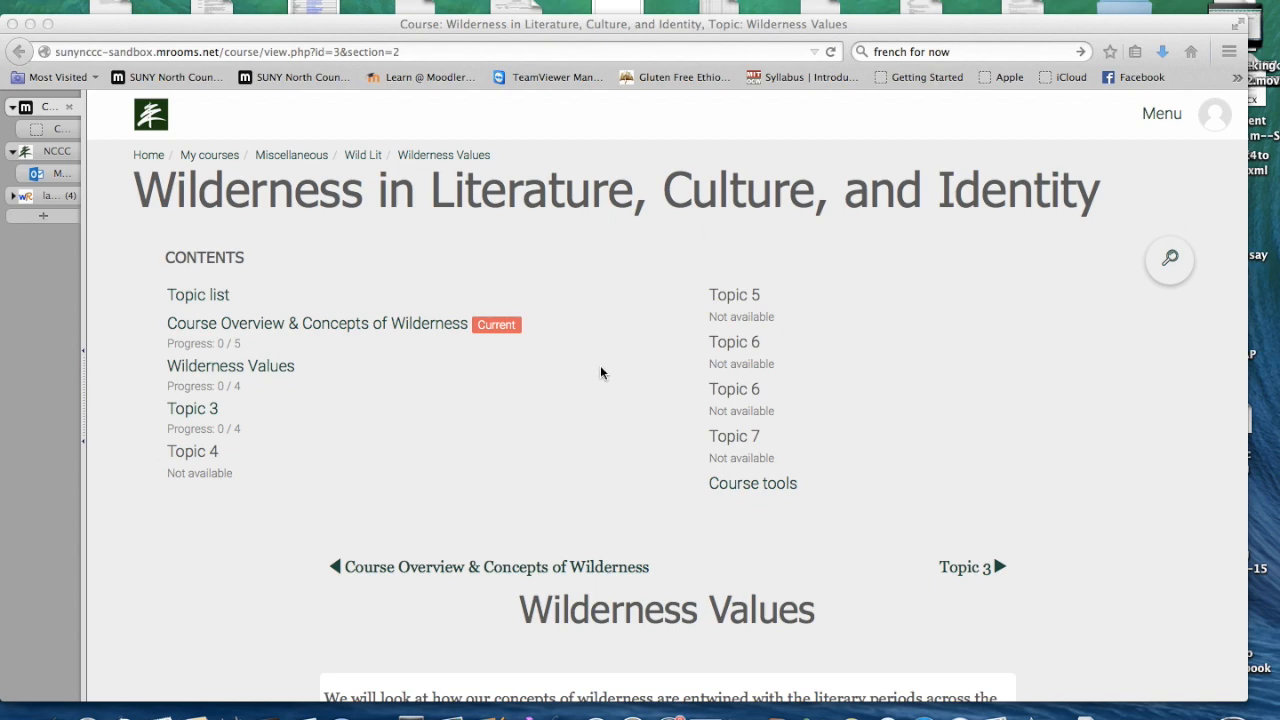
Scroll down the Wilderness Values topic to the Literary Periods quiz activity
scroll("down", 3)
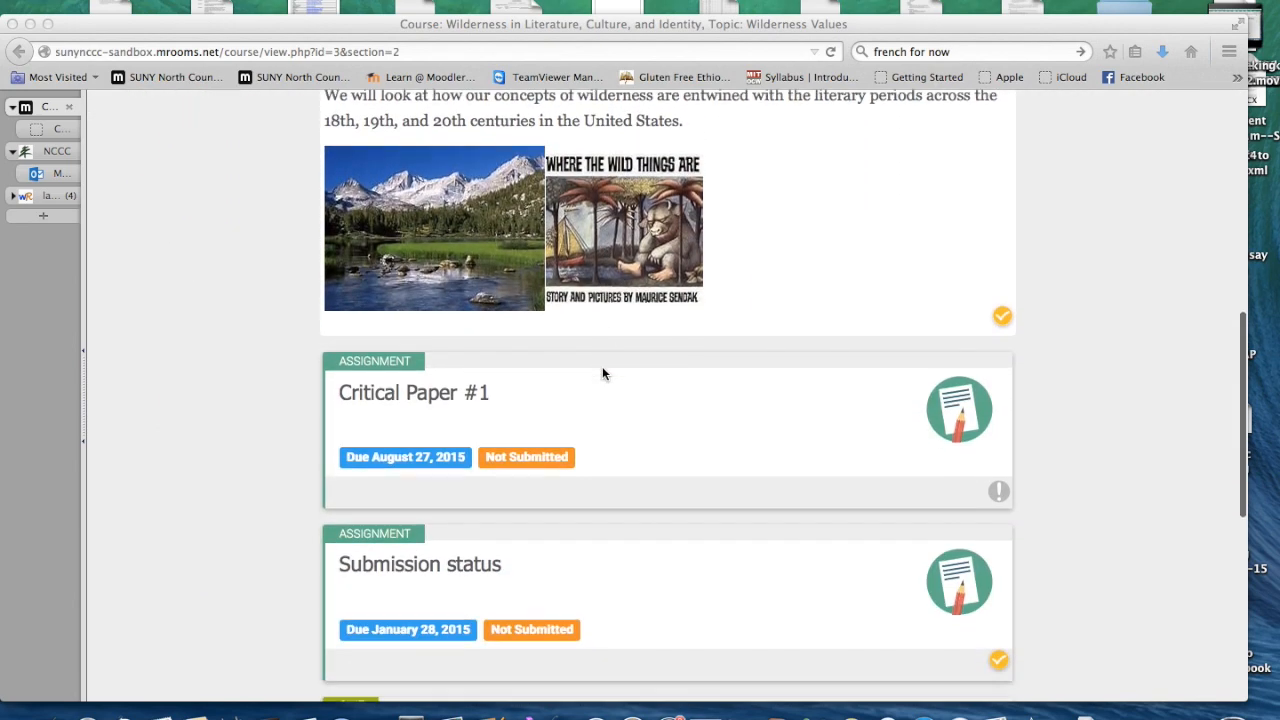
scroll("down", 3)
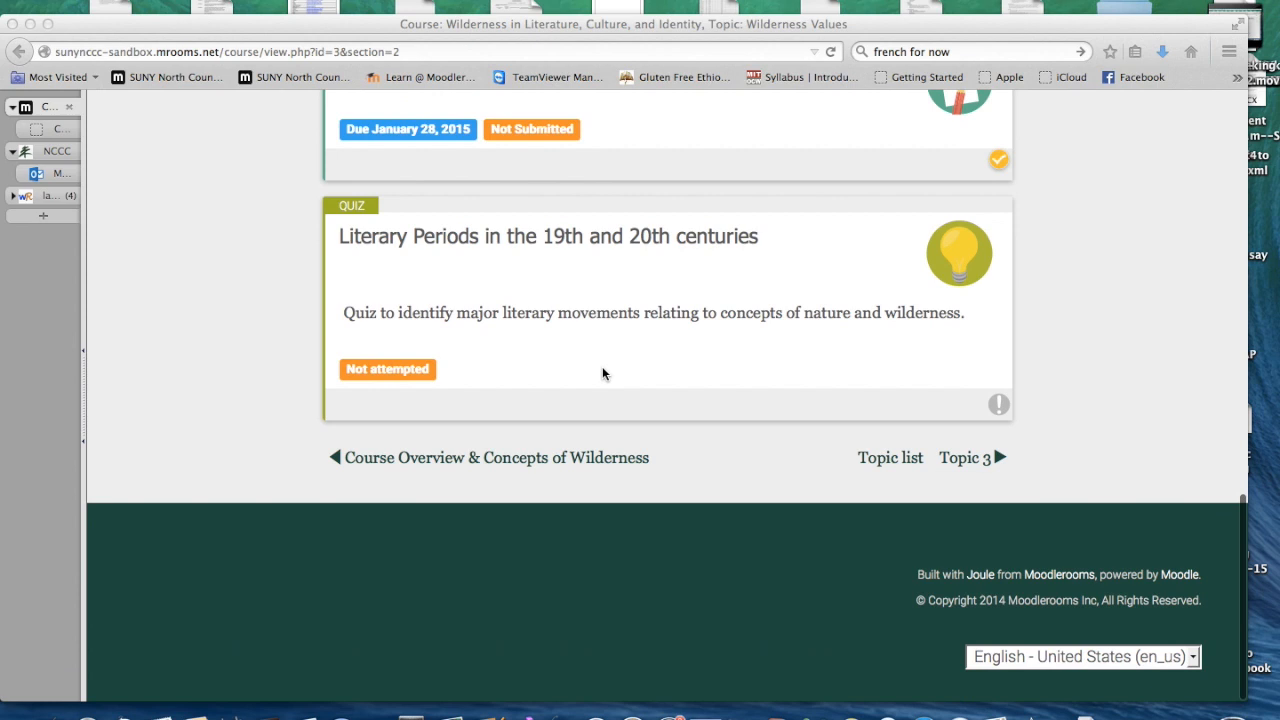
mouse_move(664, 276)
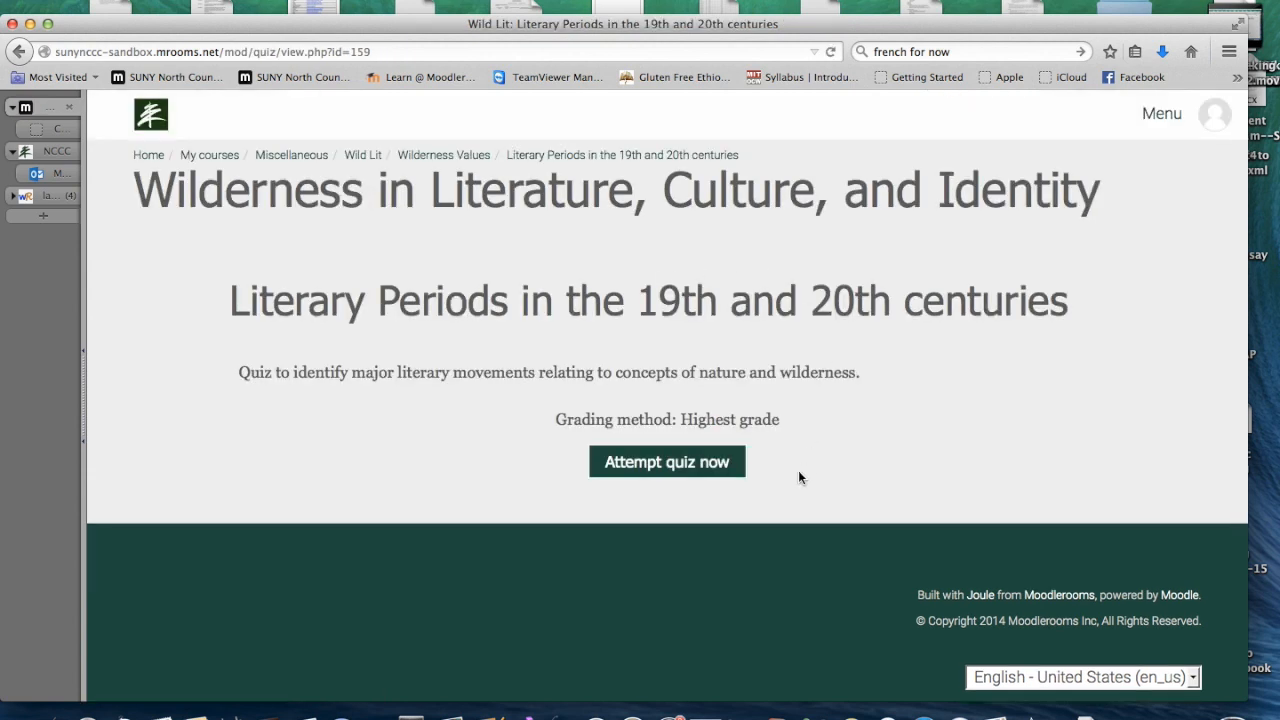
mouse_move(712, 488)
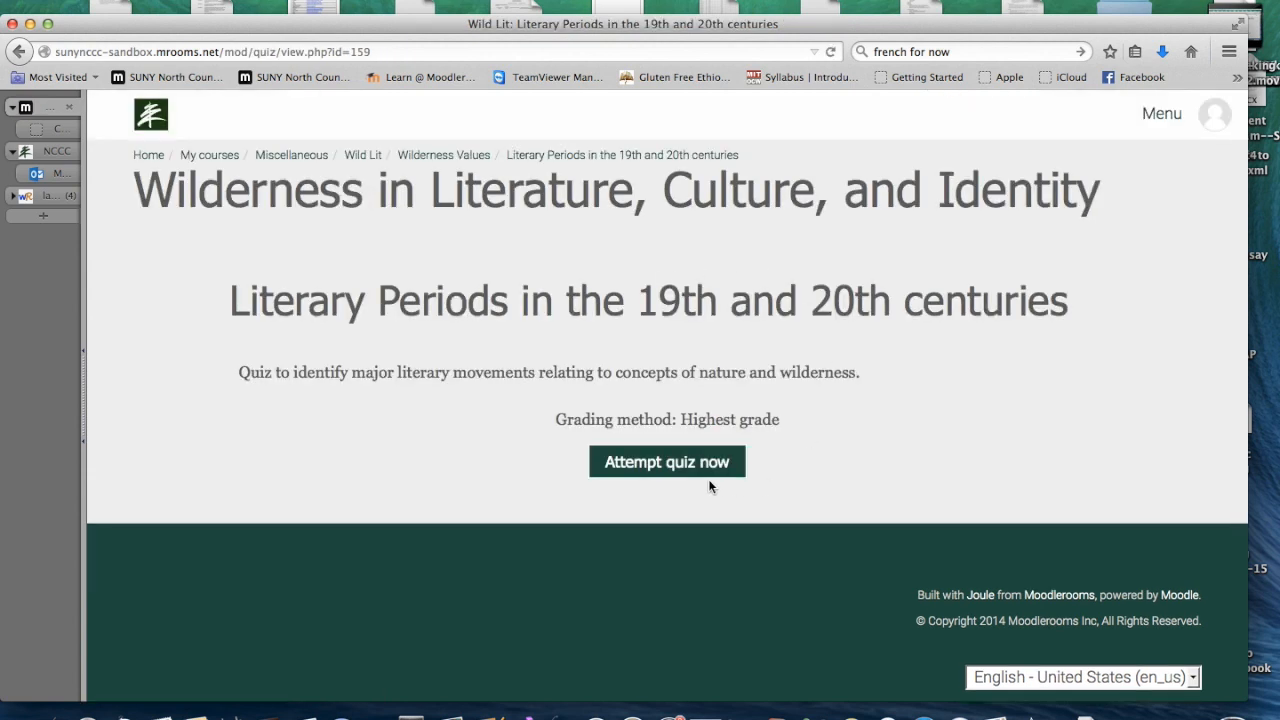
mouse_move(656, 478)
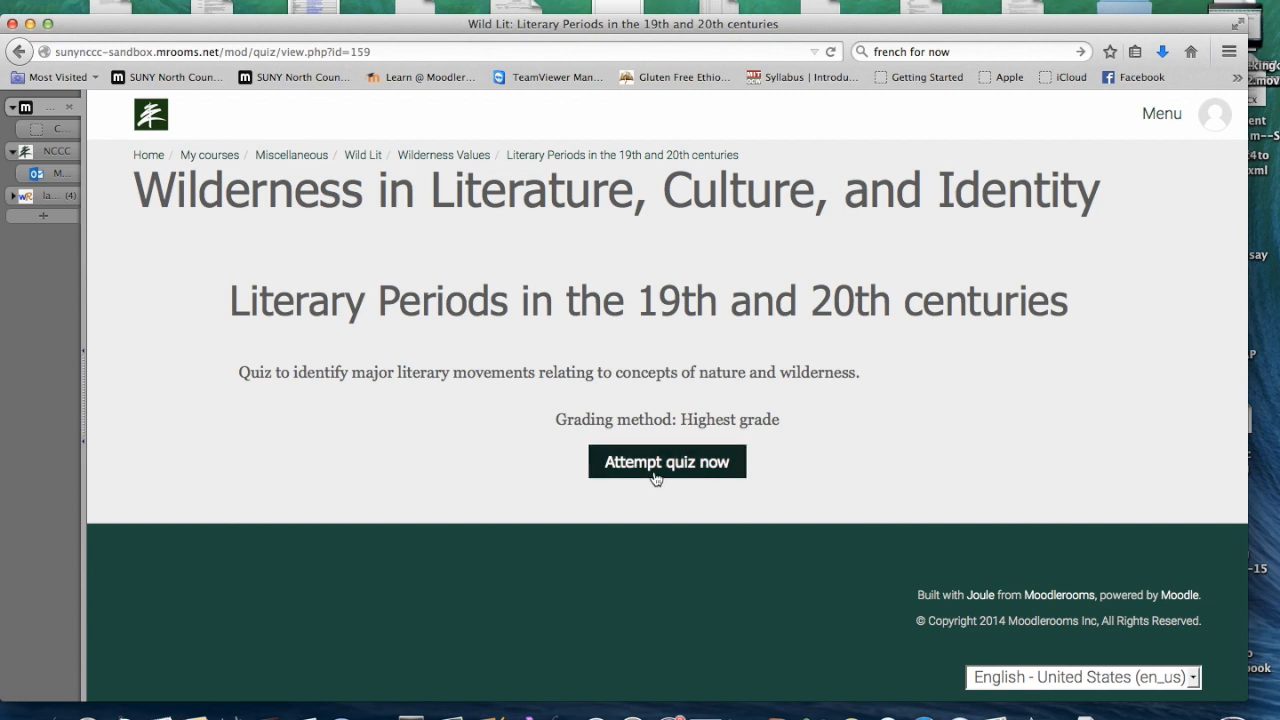
Attempt the quiz now and write 'My definition of wilderness is' as Question 1's answer
left_click(666, 460)
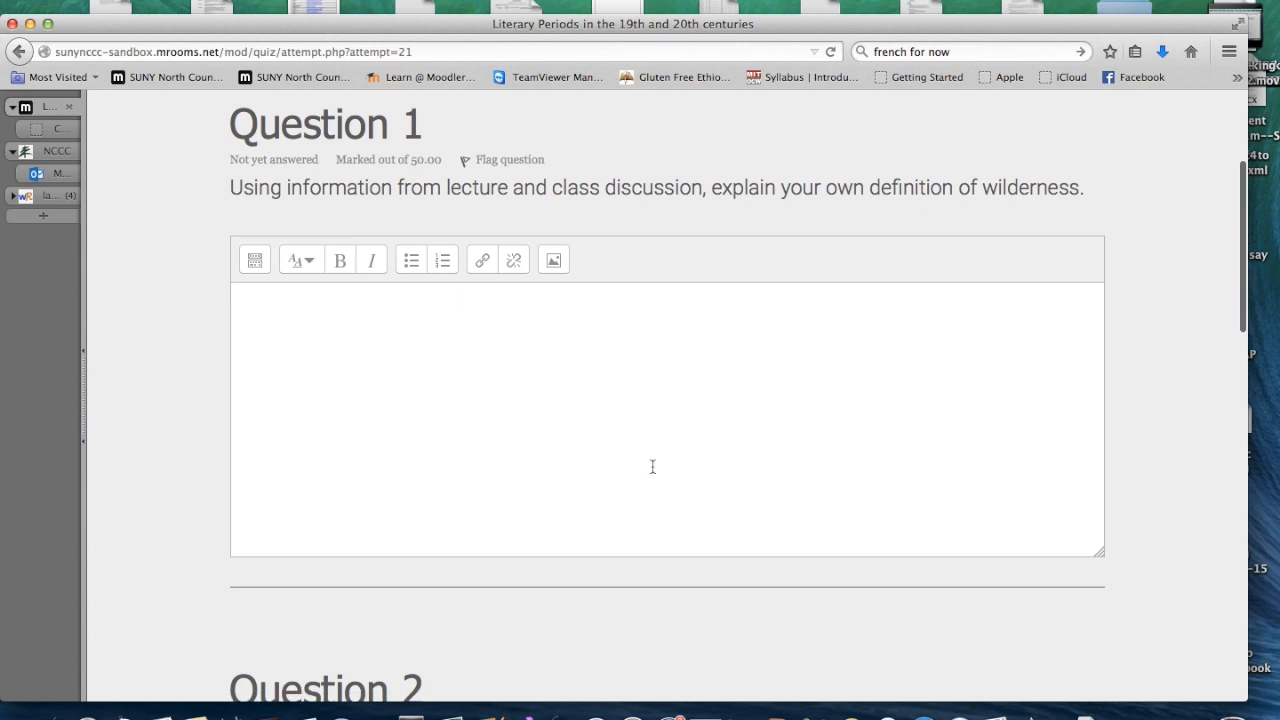
mouse_move(644, 448)
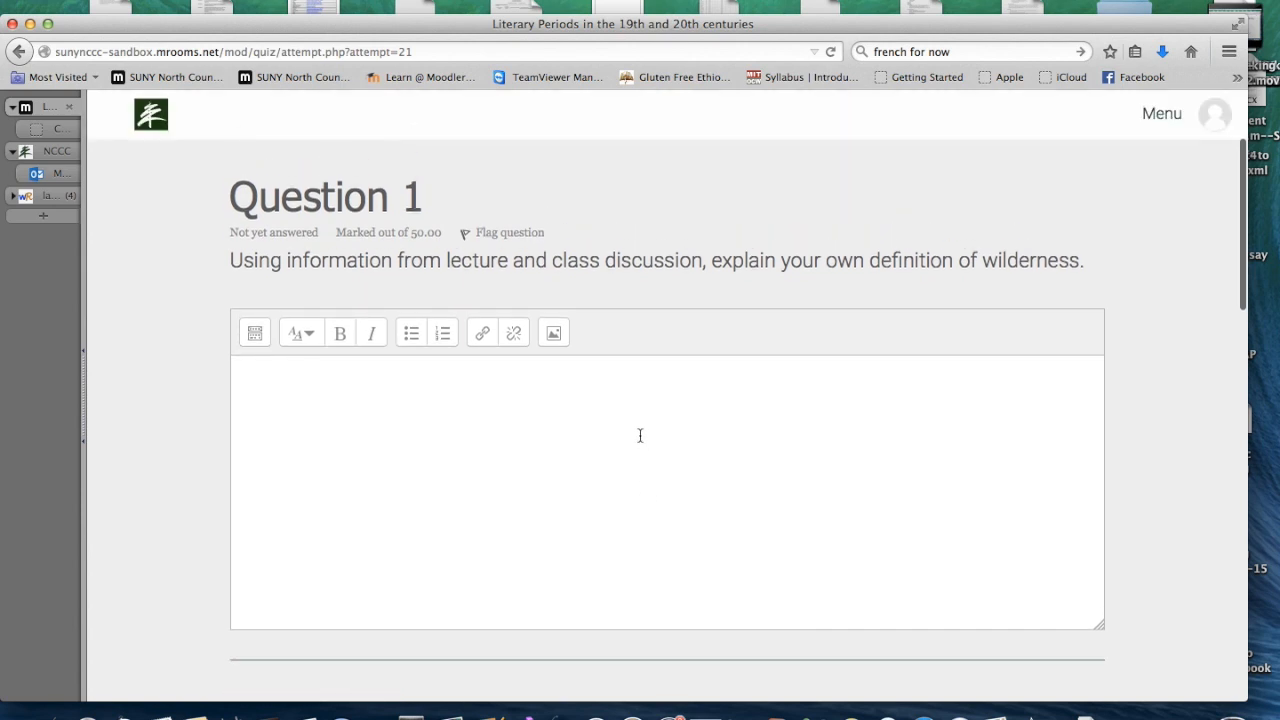
left_click(640, 436)
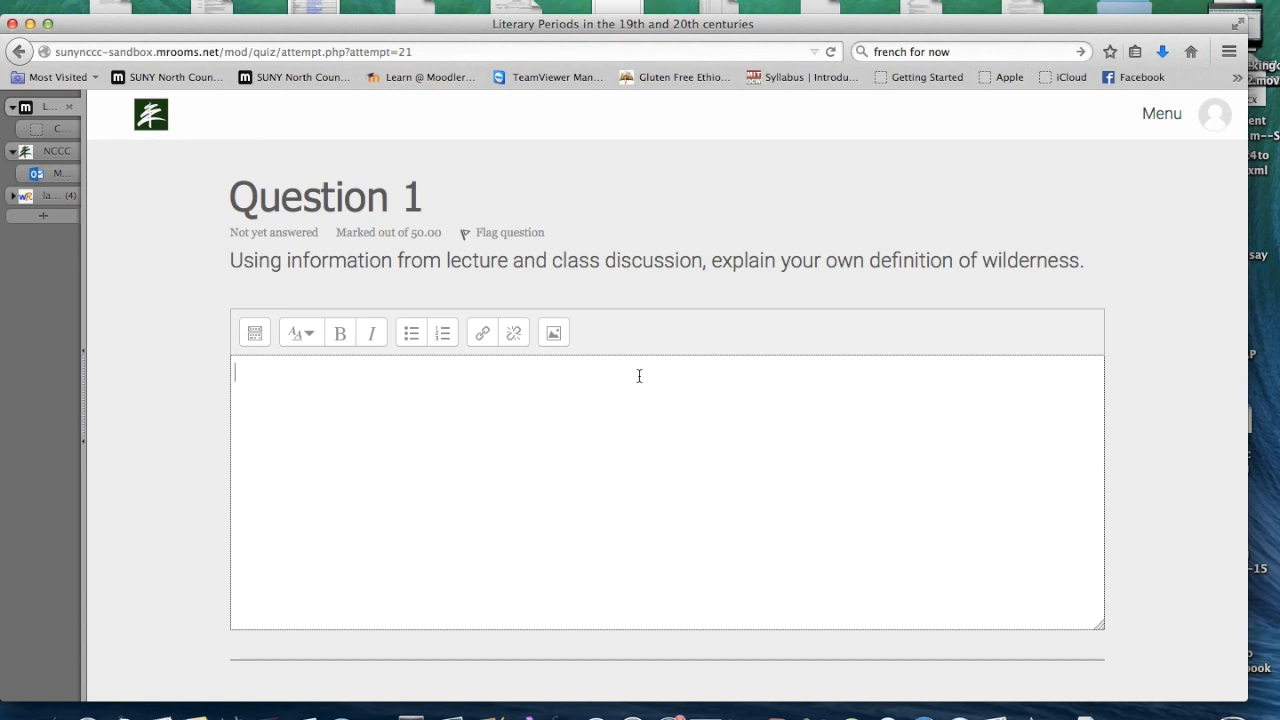
type("My de")
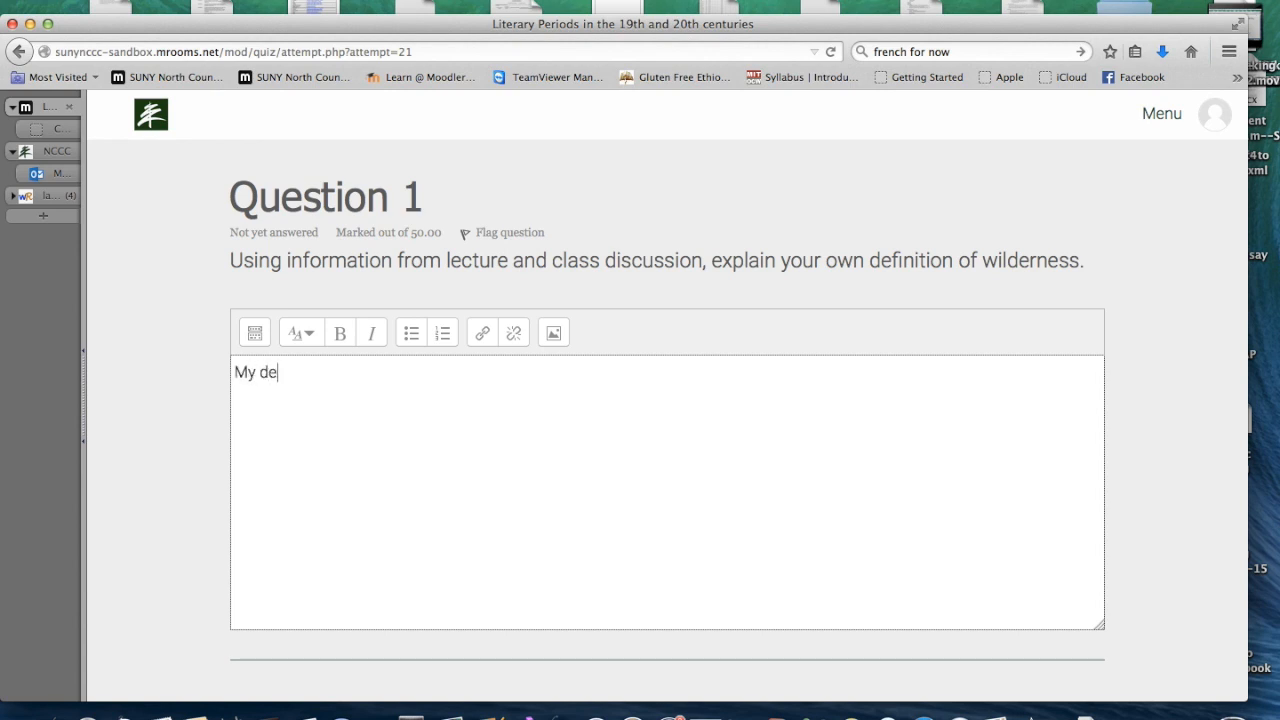
type("finition")
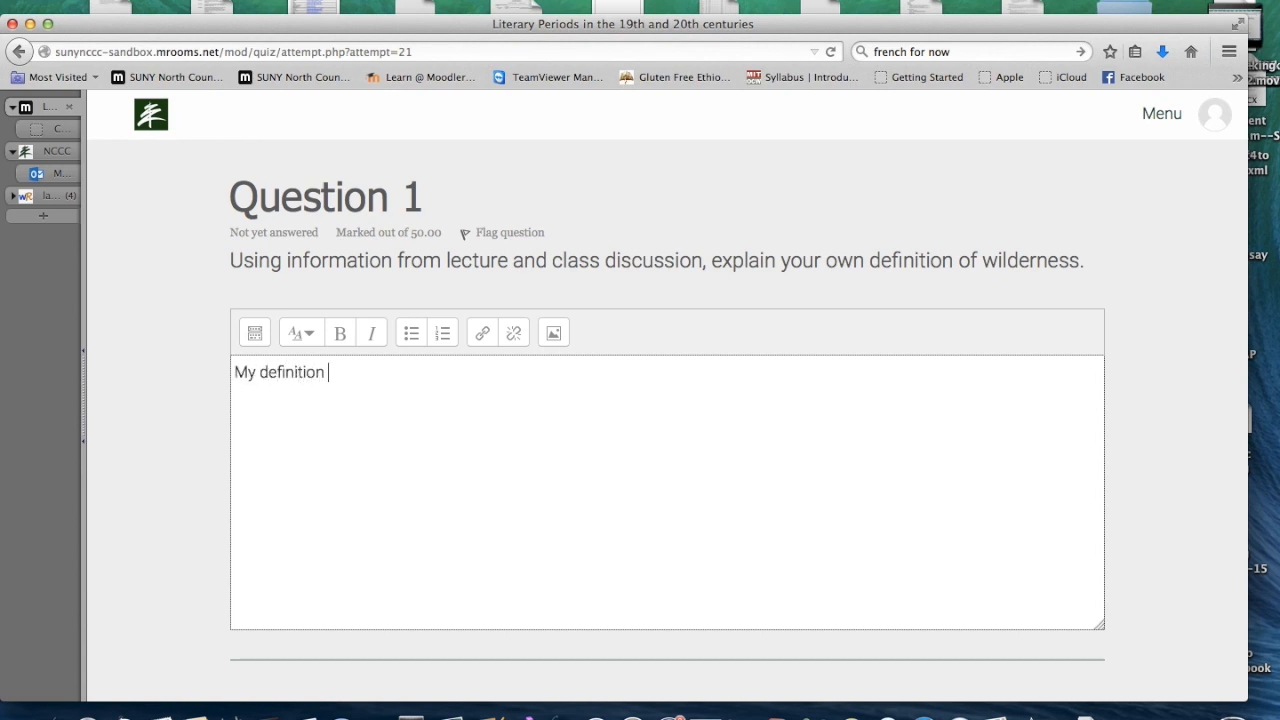
type("of wild")
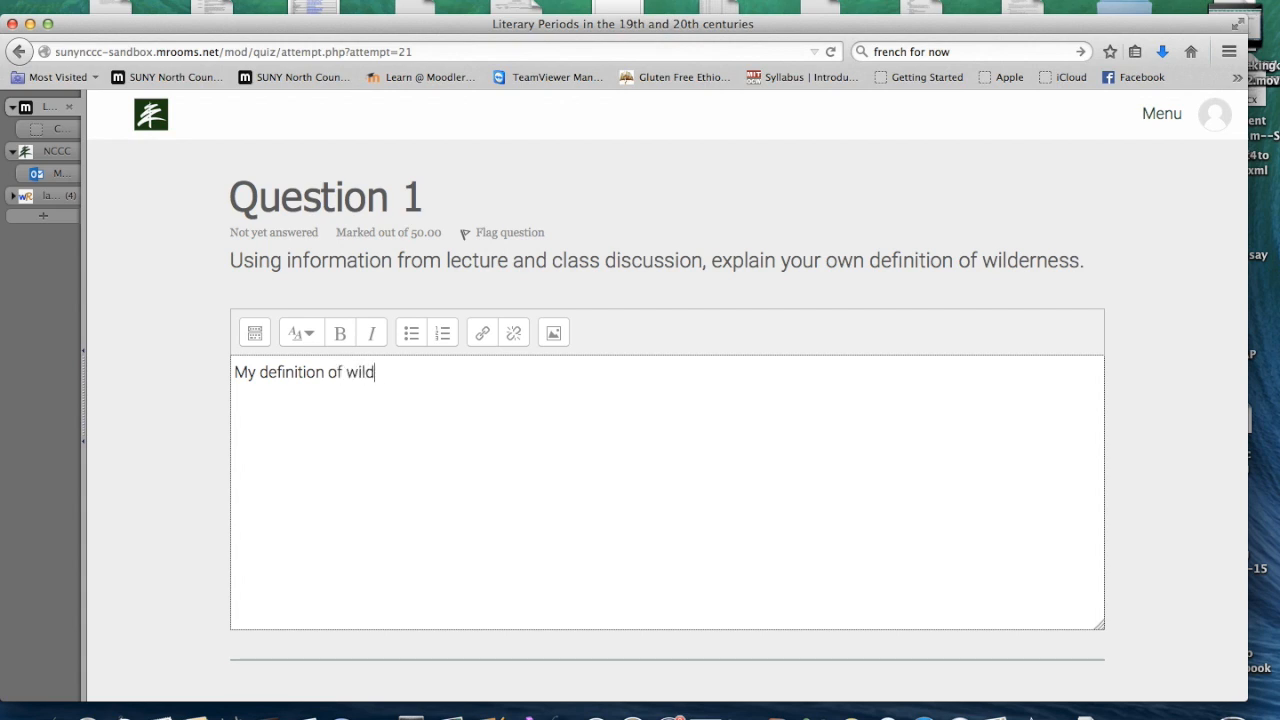
type("erness")
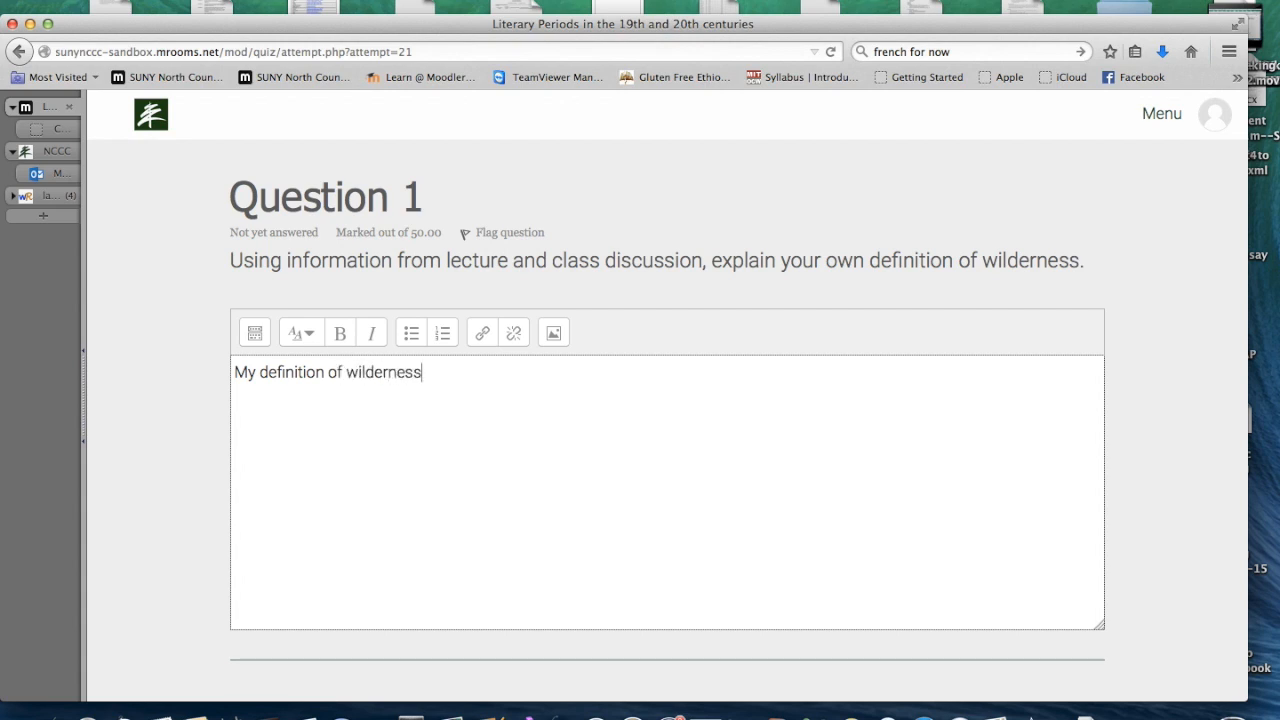
type("is")
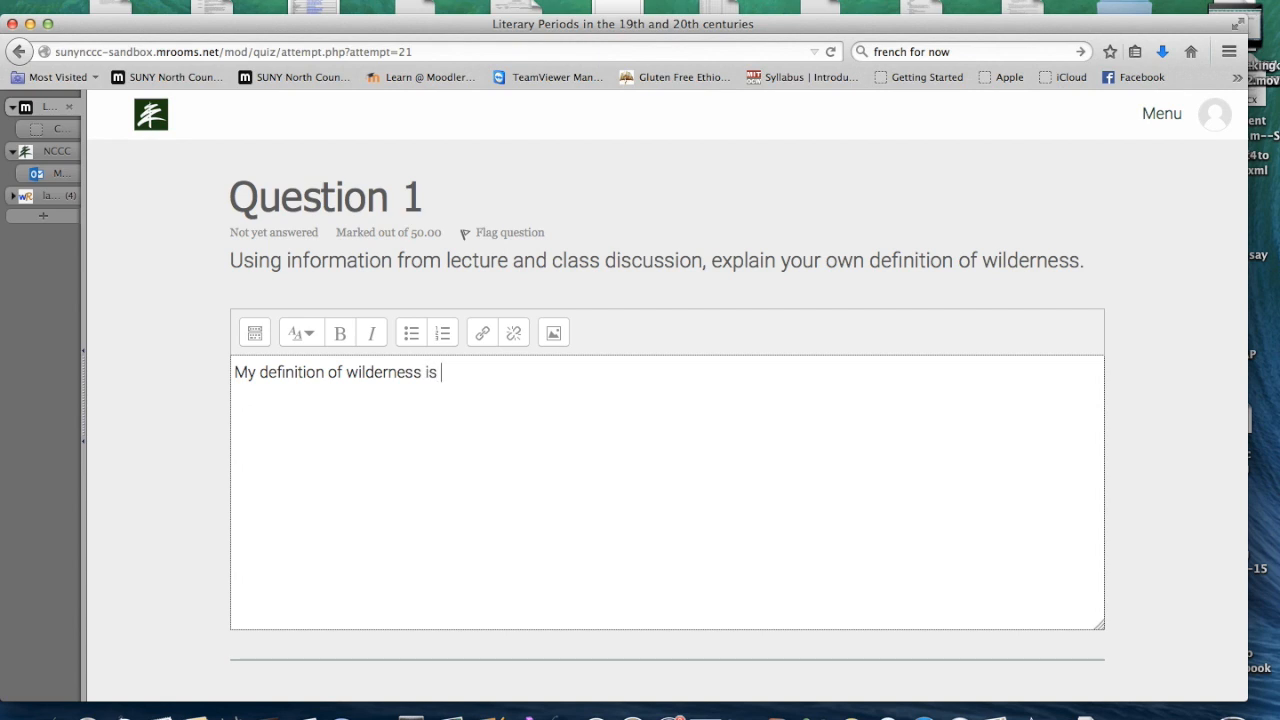
Answer Question 2 with Ralph Waldo Emerson and move down to Question 3's matching items
scroll("down", 3)
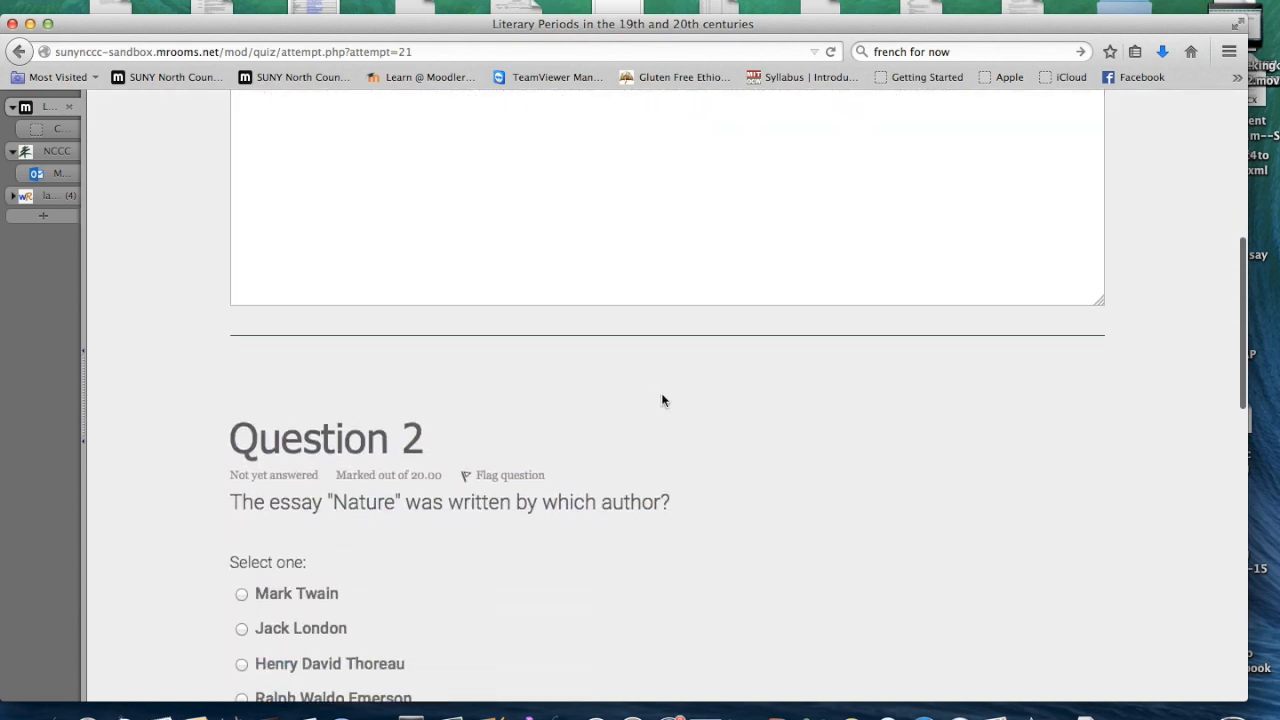
scroll("down", 3)
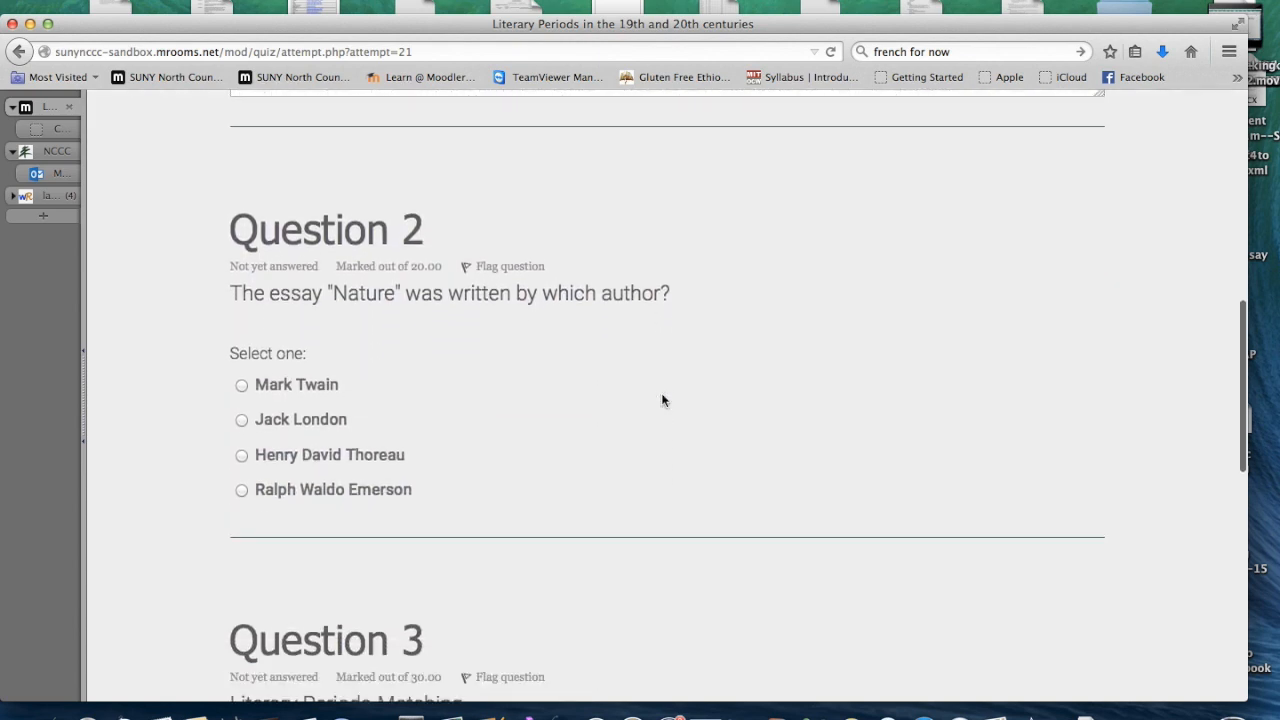
scroll("down", 3)
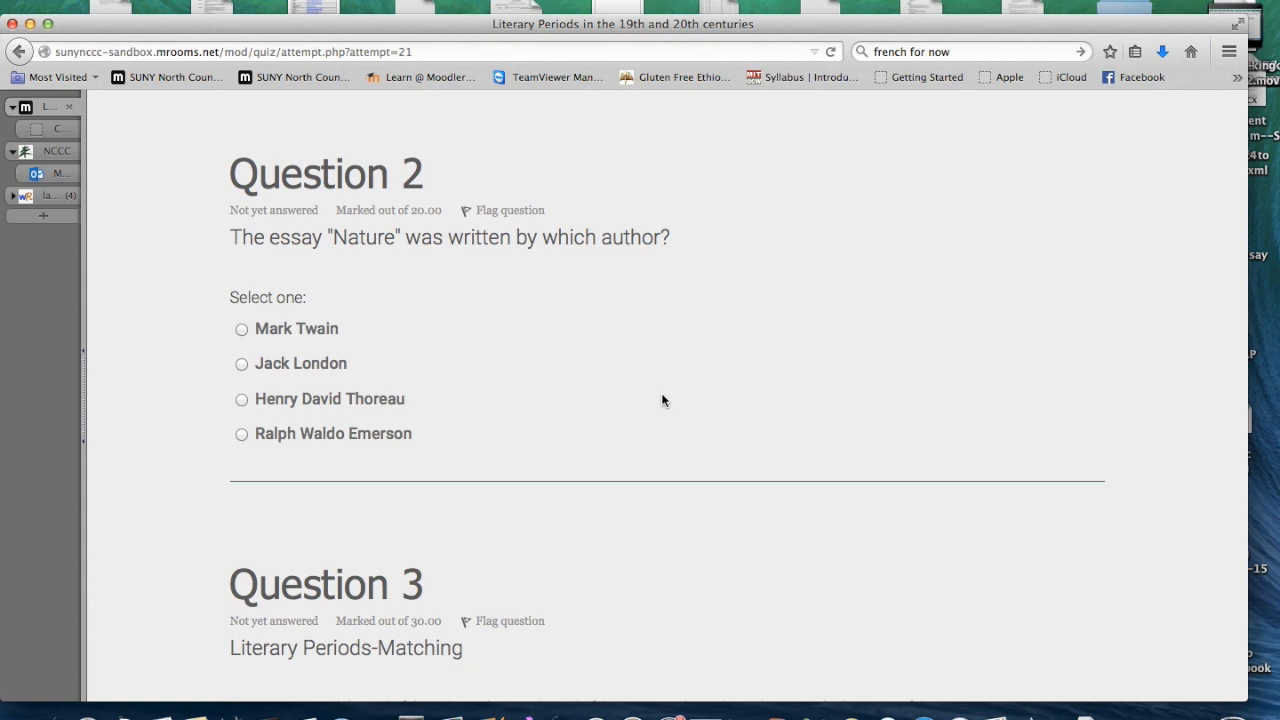
scroll("down", 3)
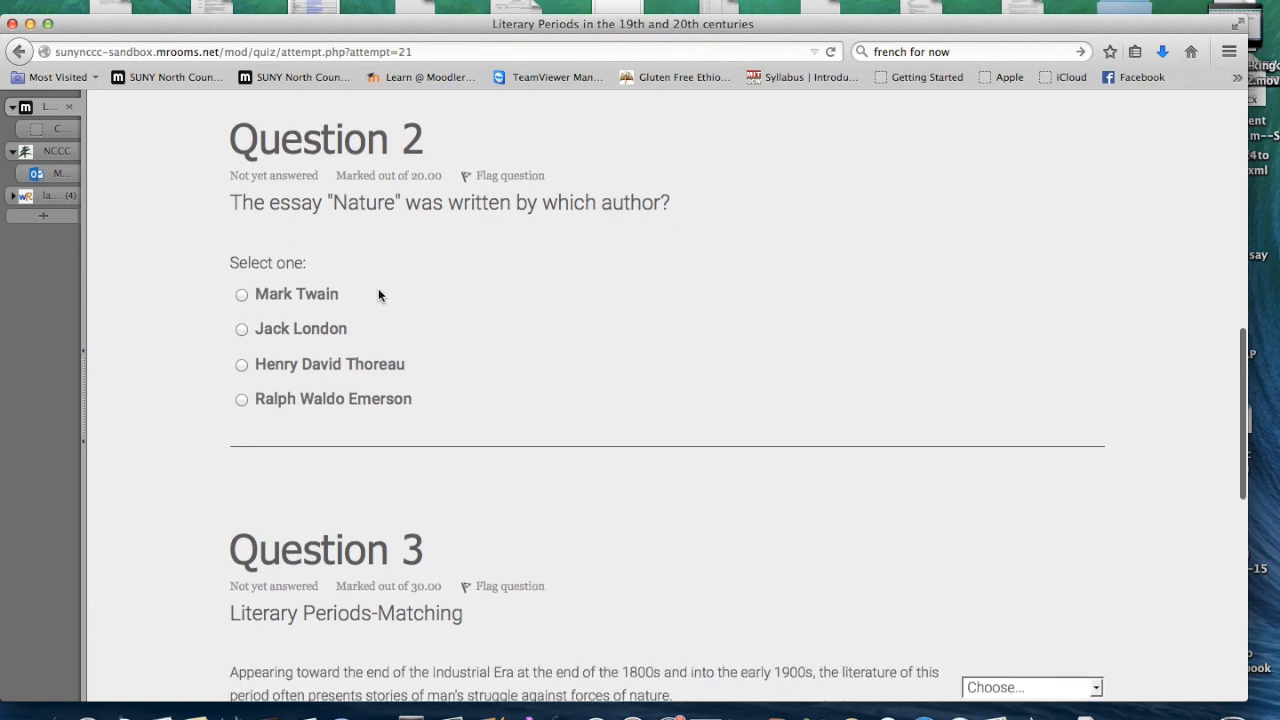
left_click(240, 398)
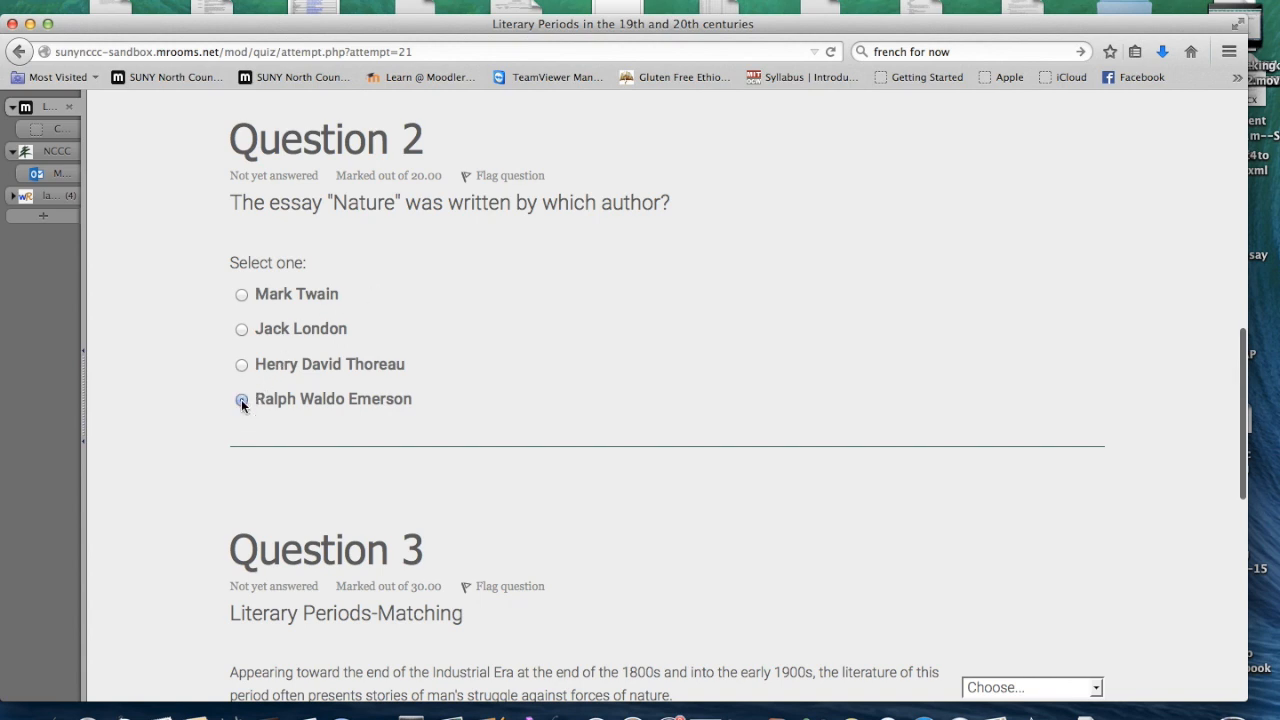
scroll("down", 3)
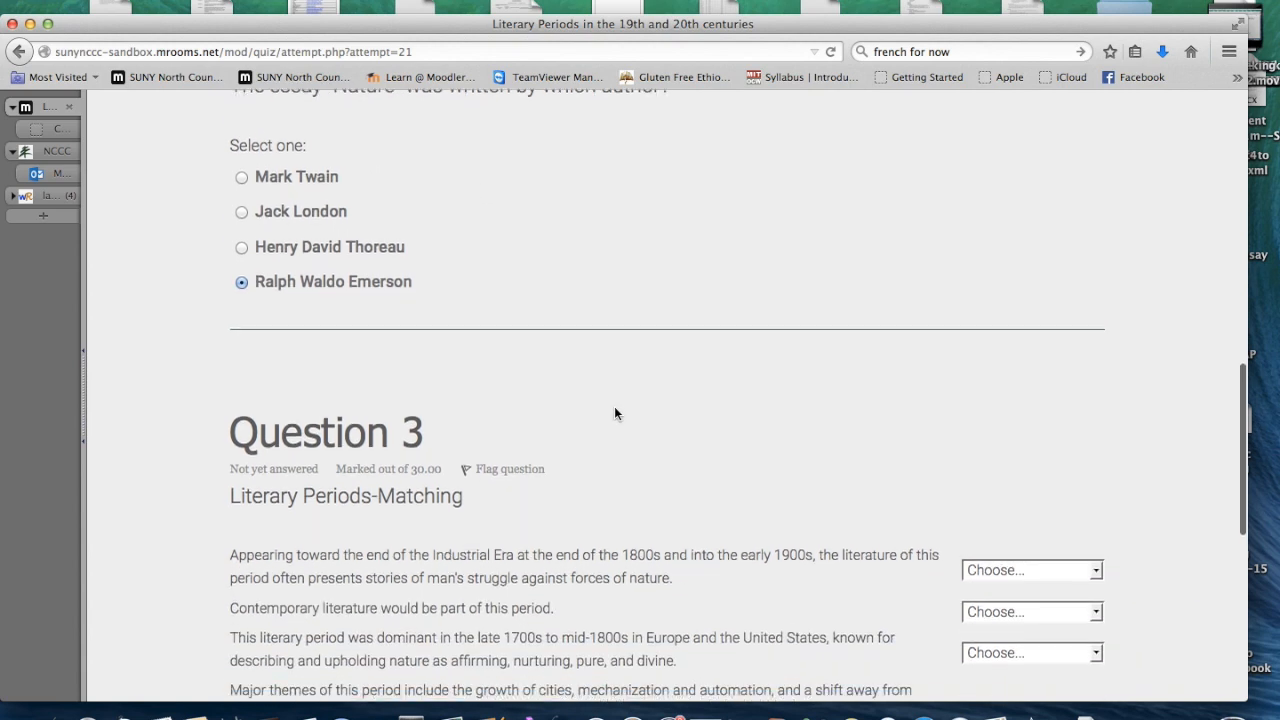
scroll("down", 3)
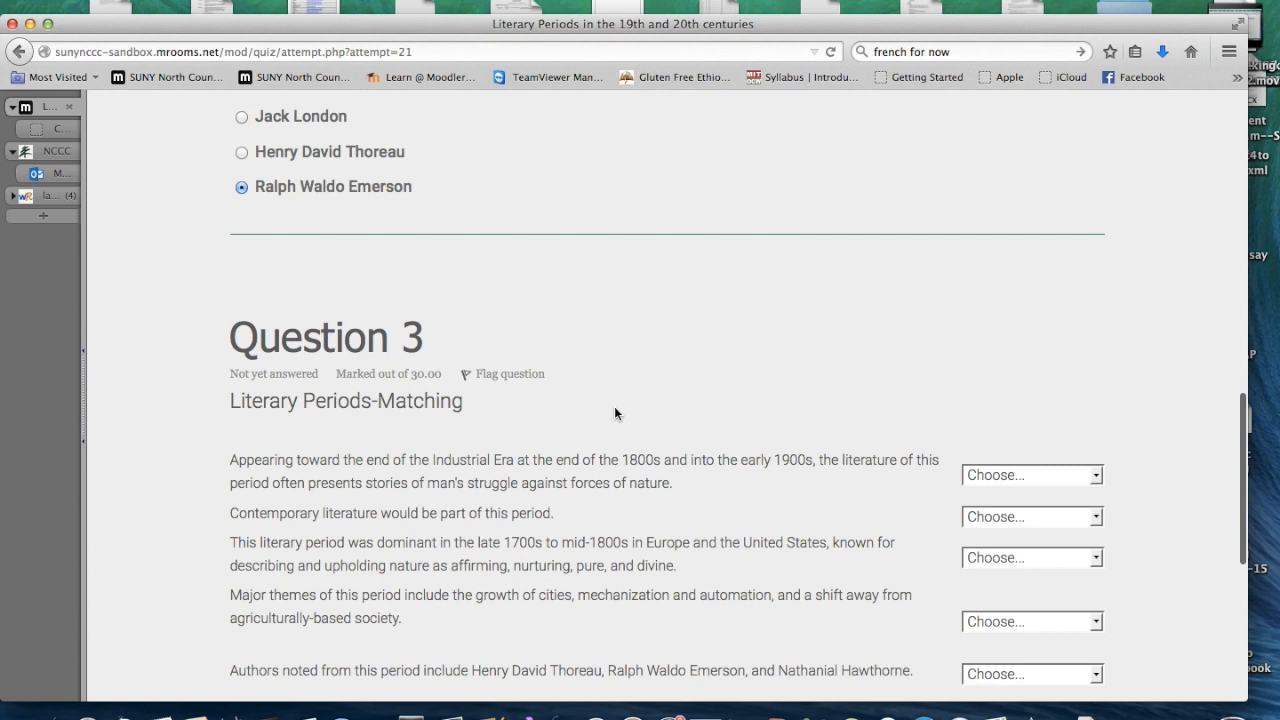
Match the Question 3 descriptions to periods, correcting the last from Romanticism to Transcendentalism
scroll("down", 3)
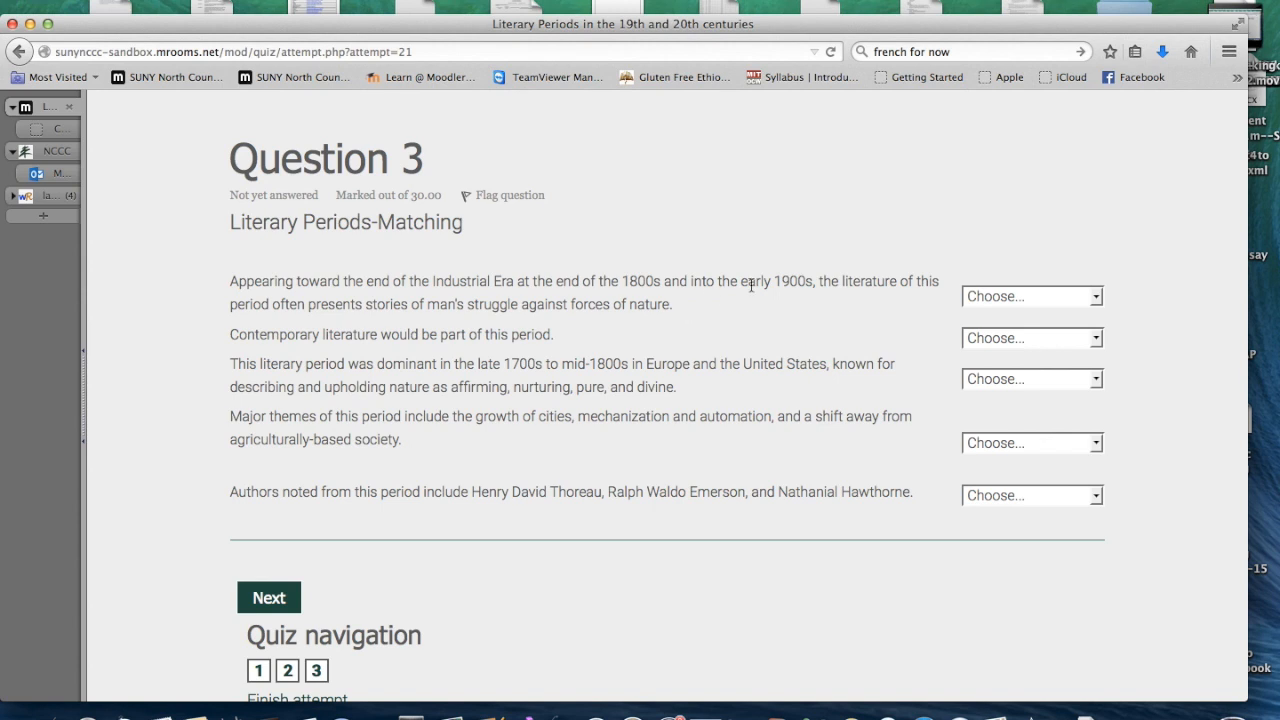
left_click(1030, 296)
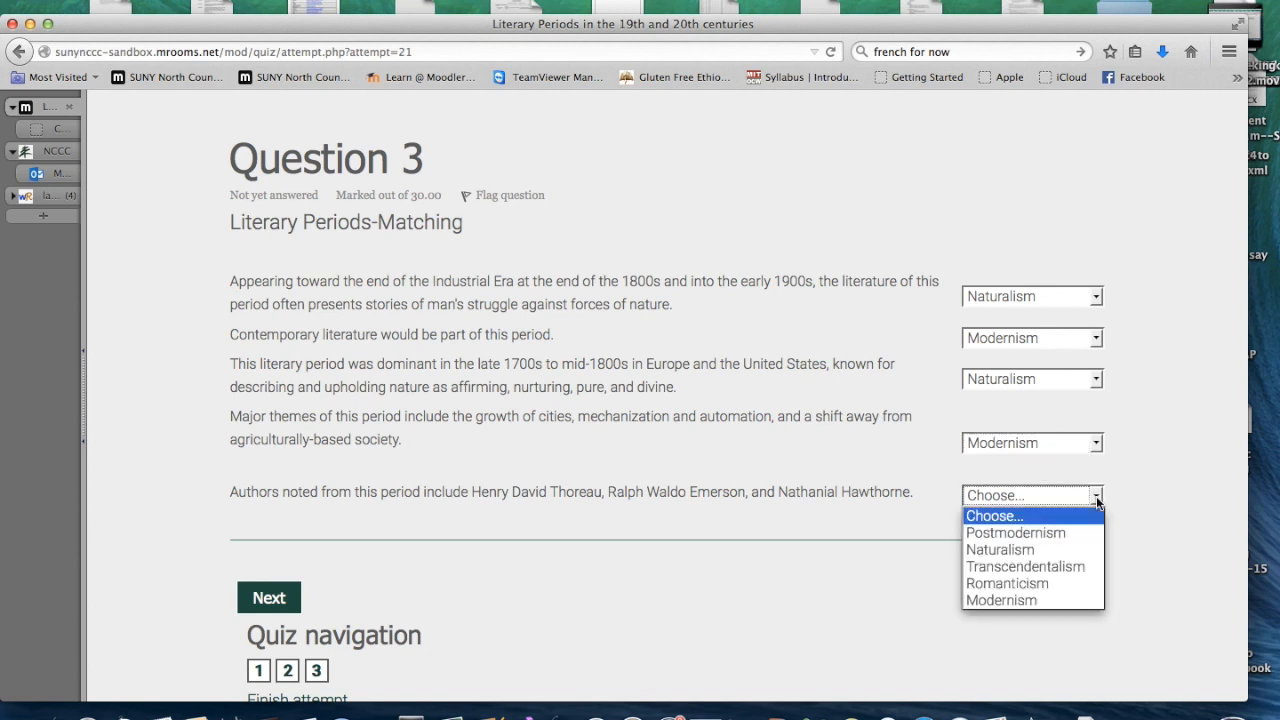
left_click(1006, 584)
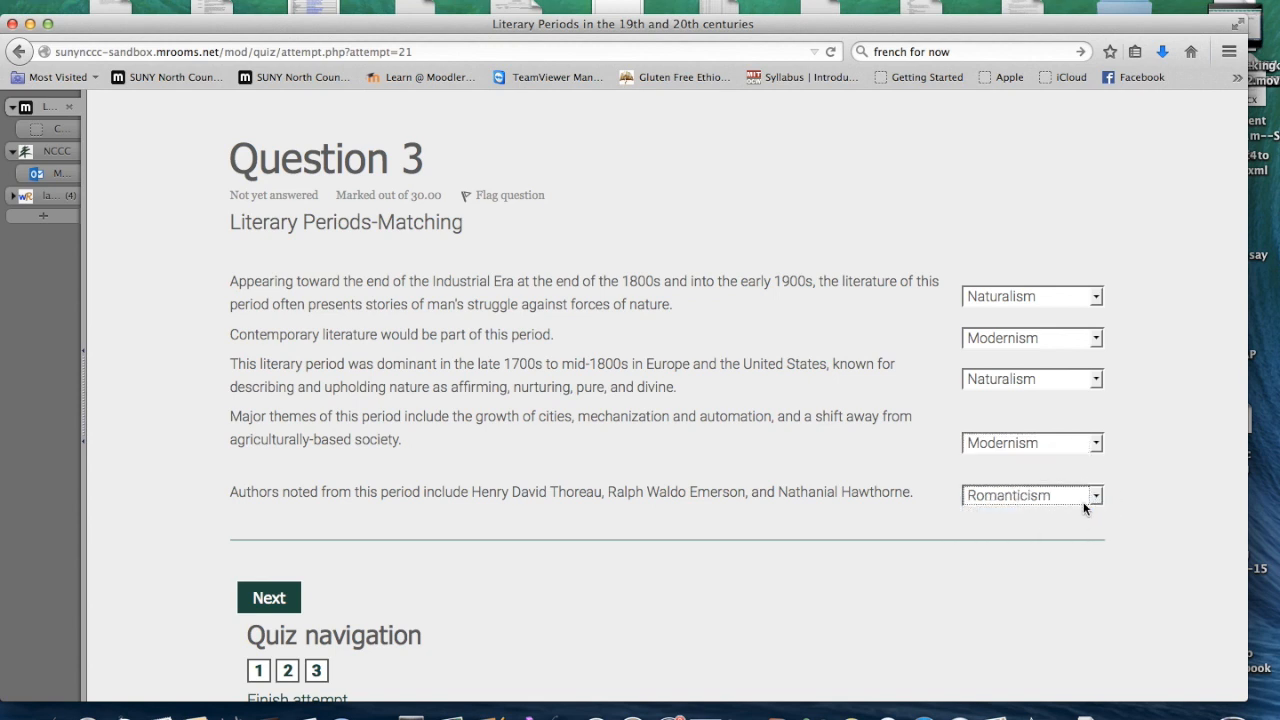
mouse_move(1118, 506)
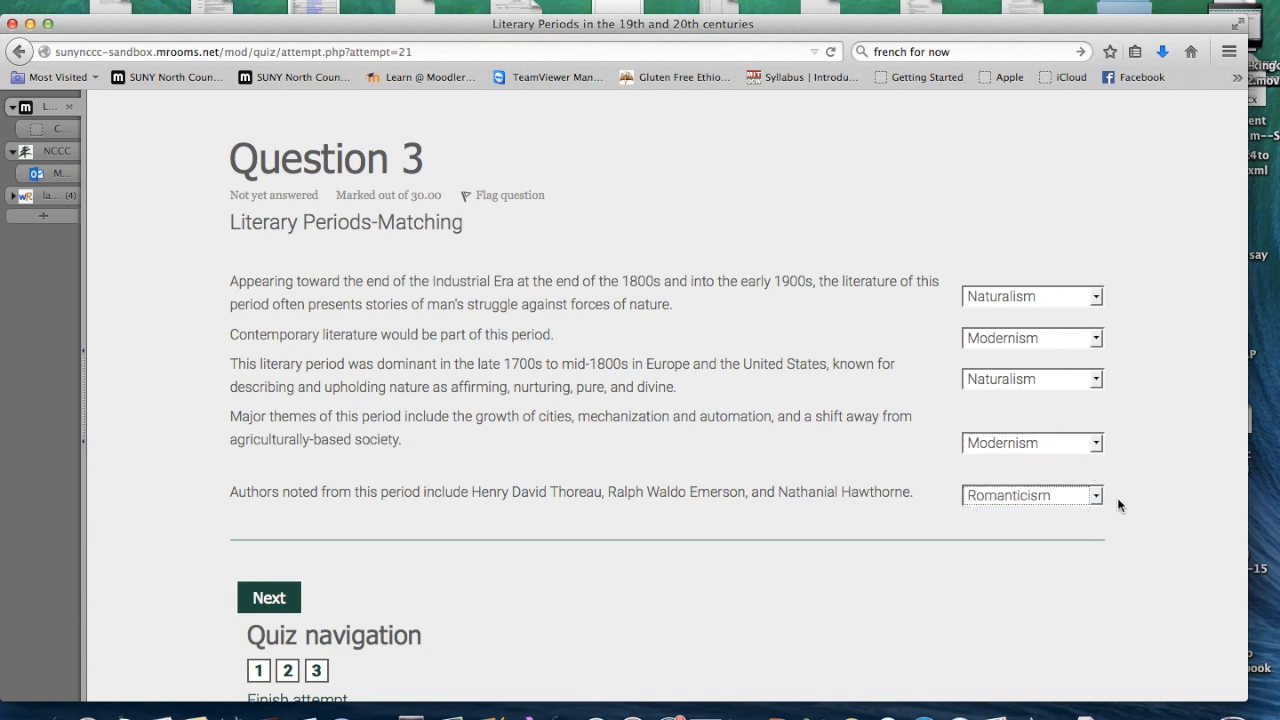
left_click(1032, 494)
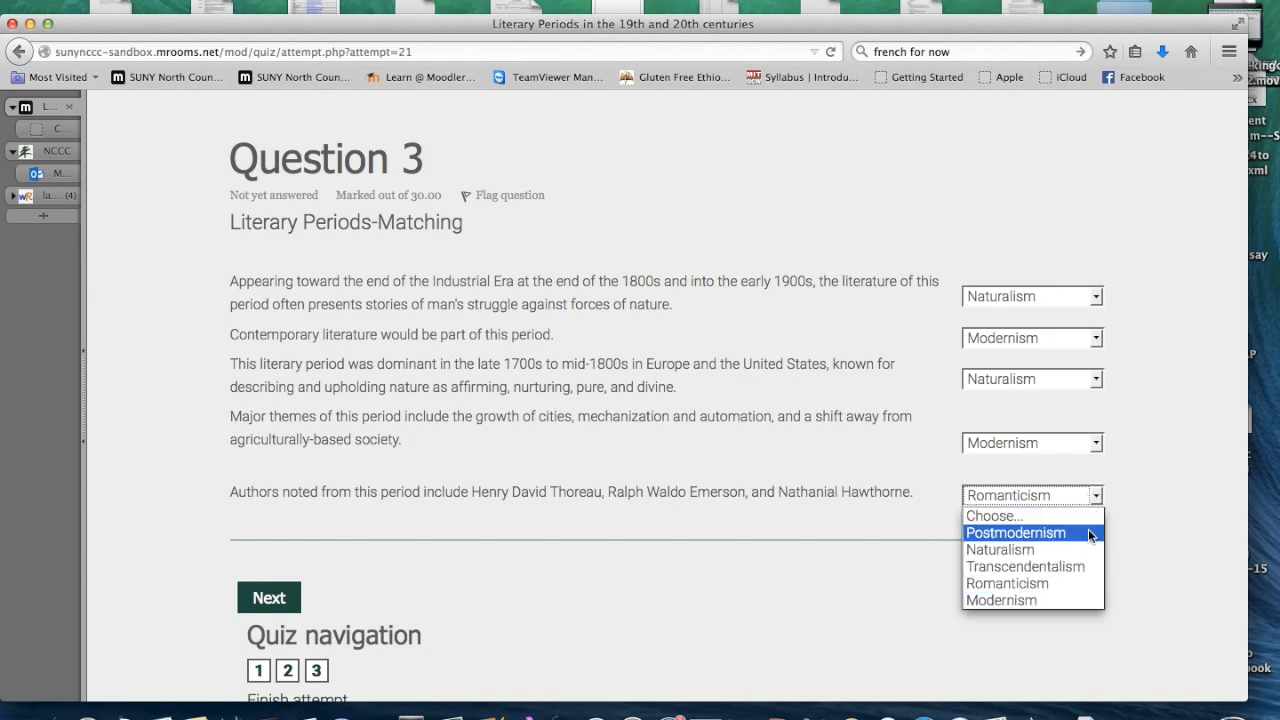
left_click(1024, 566)
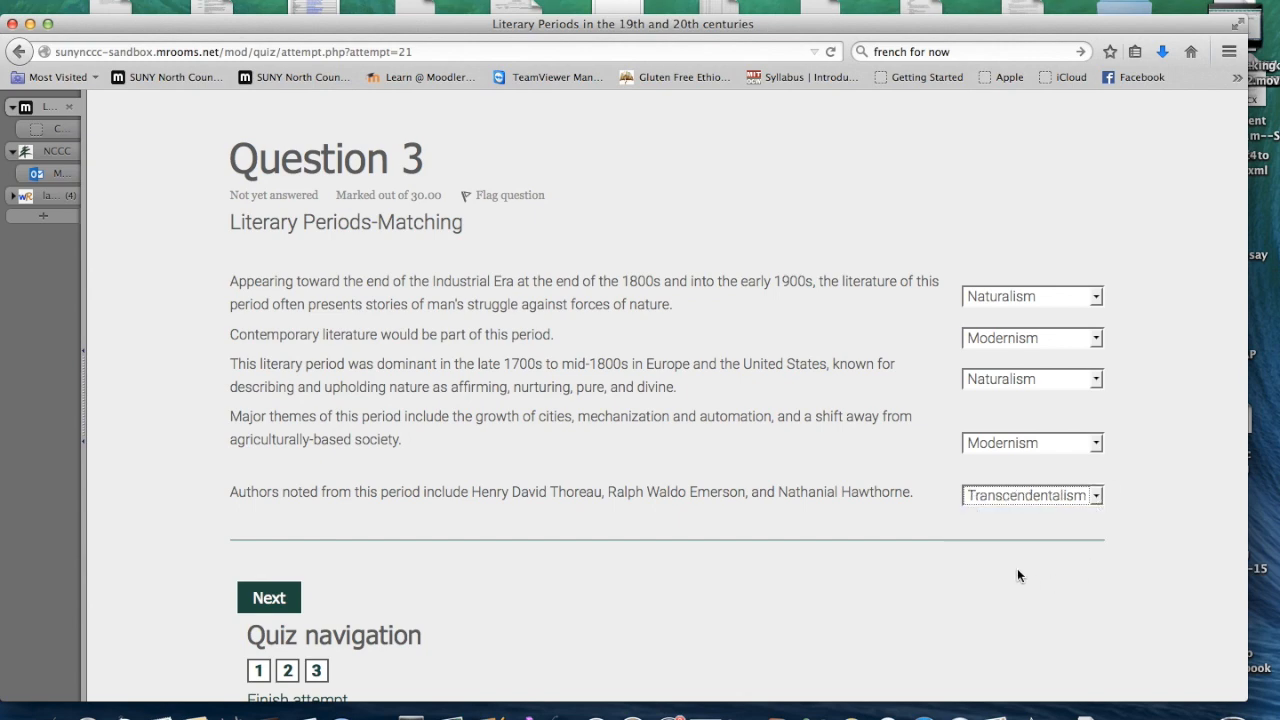
Move on from the last question page with Next
scroll("down", 3)
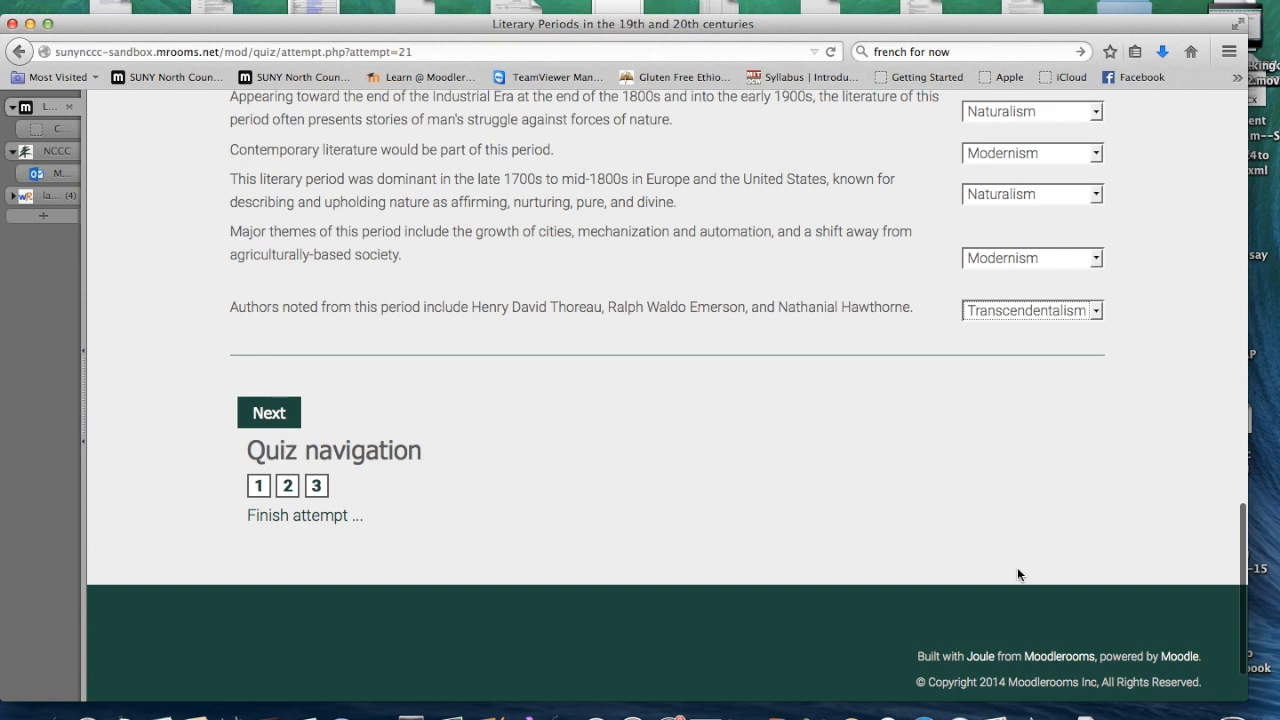
mouse_move(706, 464)
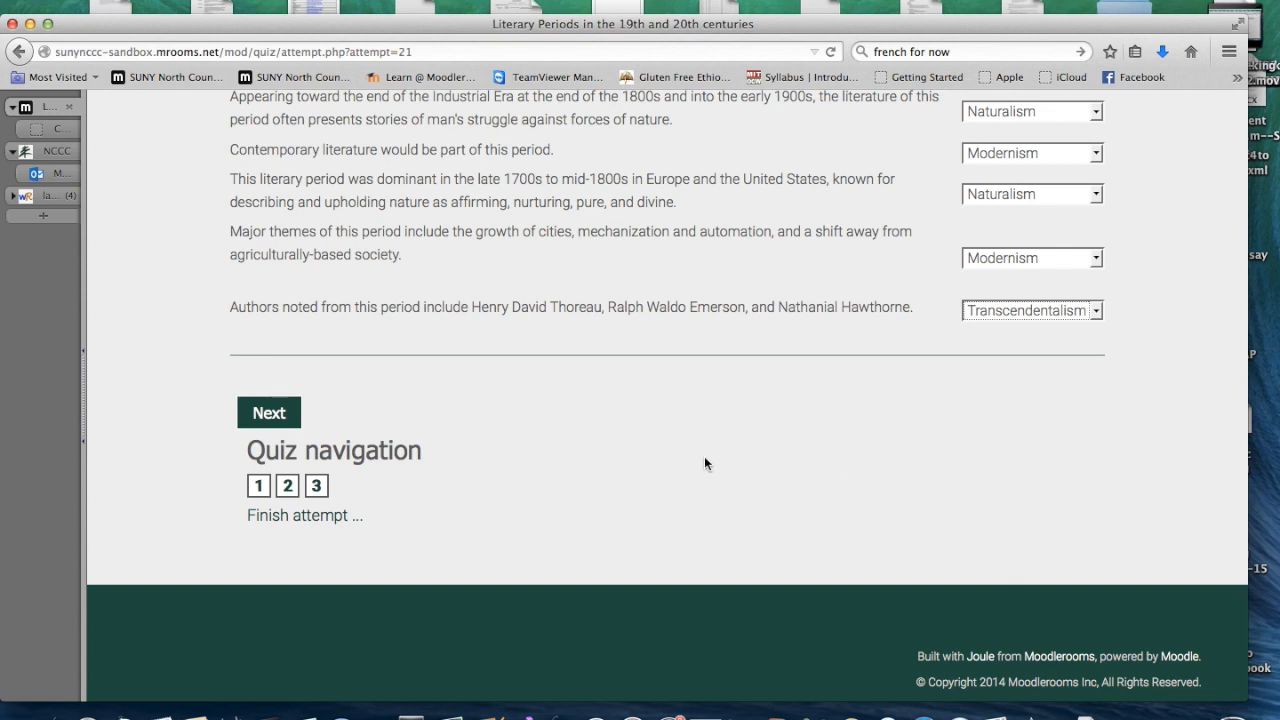
left_click(268, 412)
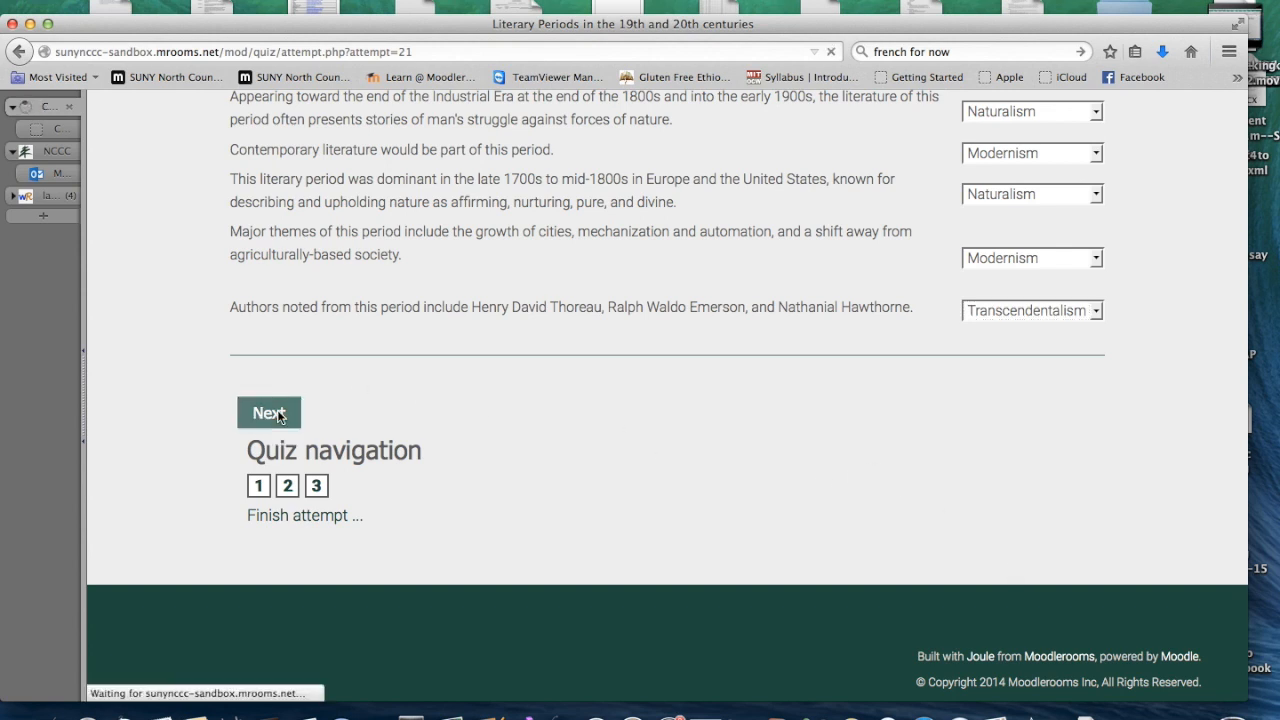
View the Summary of attempt, then return to the attempt and look over the saved answers
left_click(268, 412)
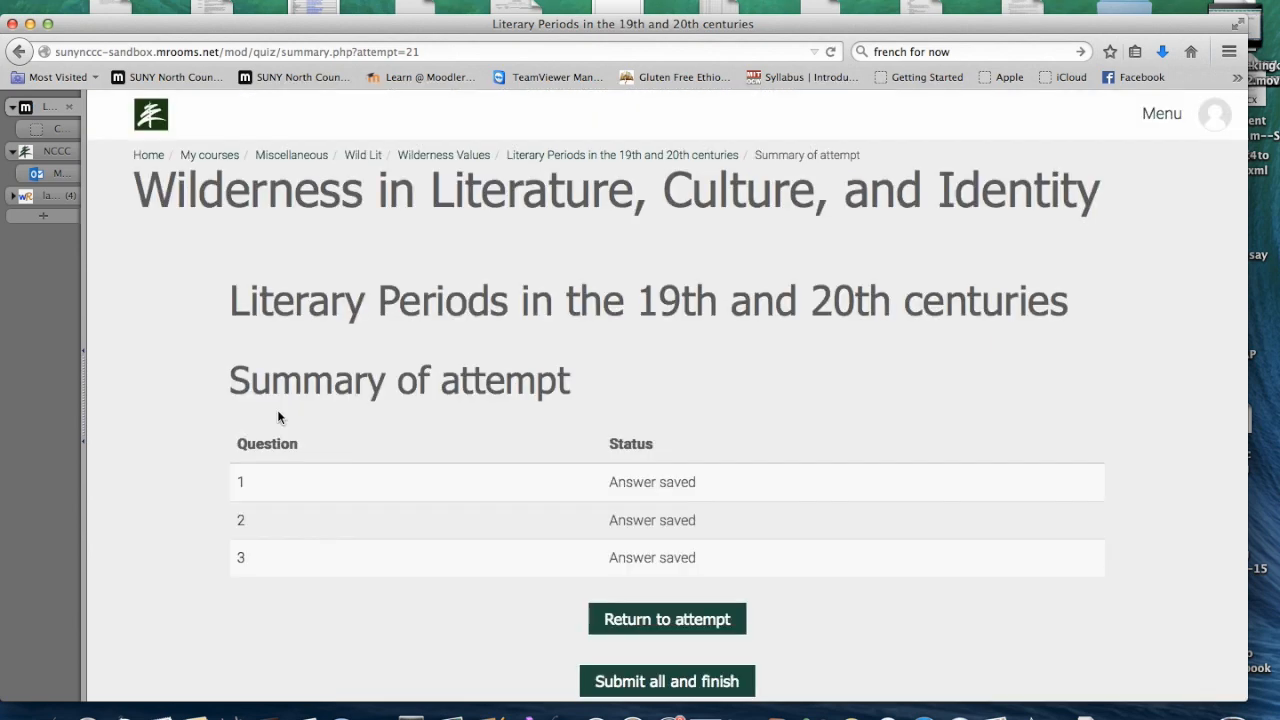
scroll("down", 3)
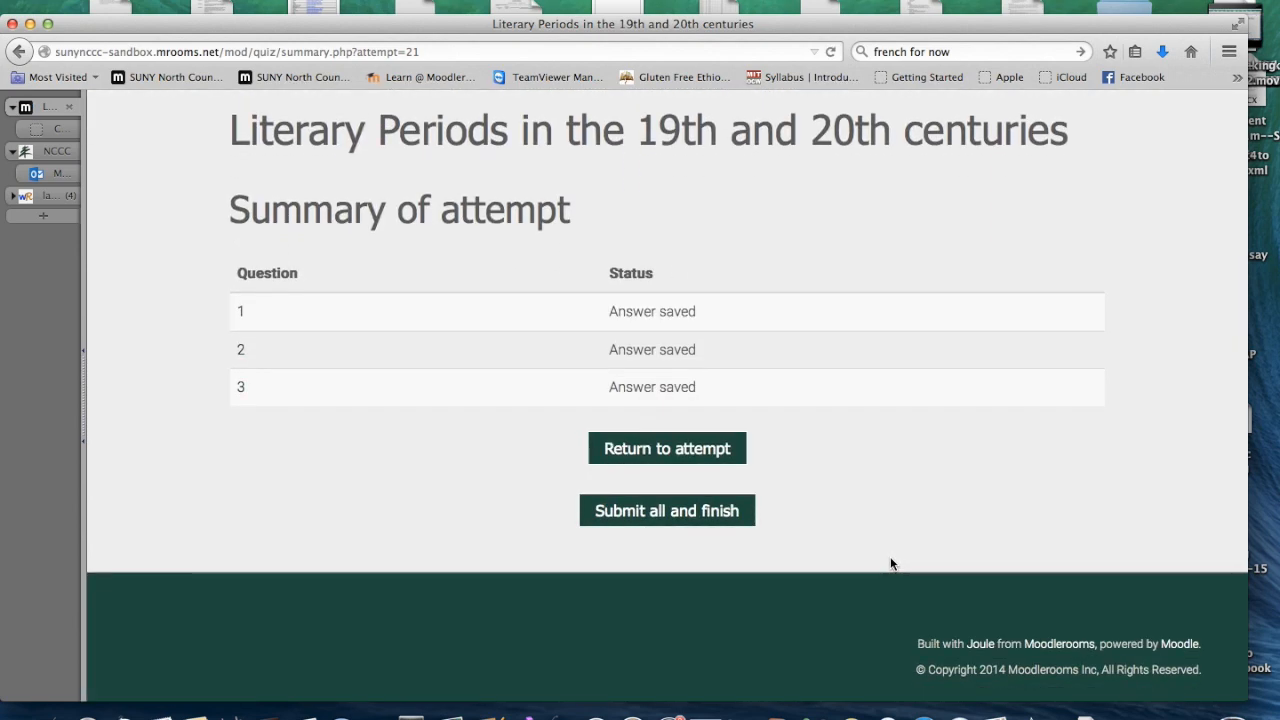
mouse_move(836, 472)
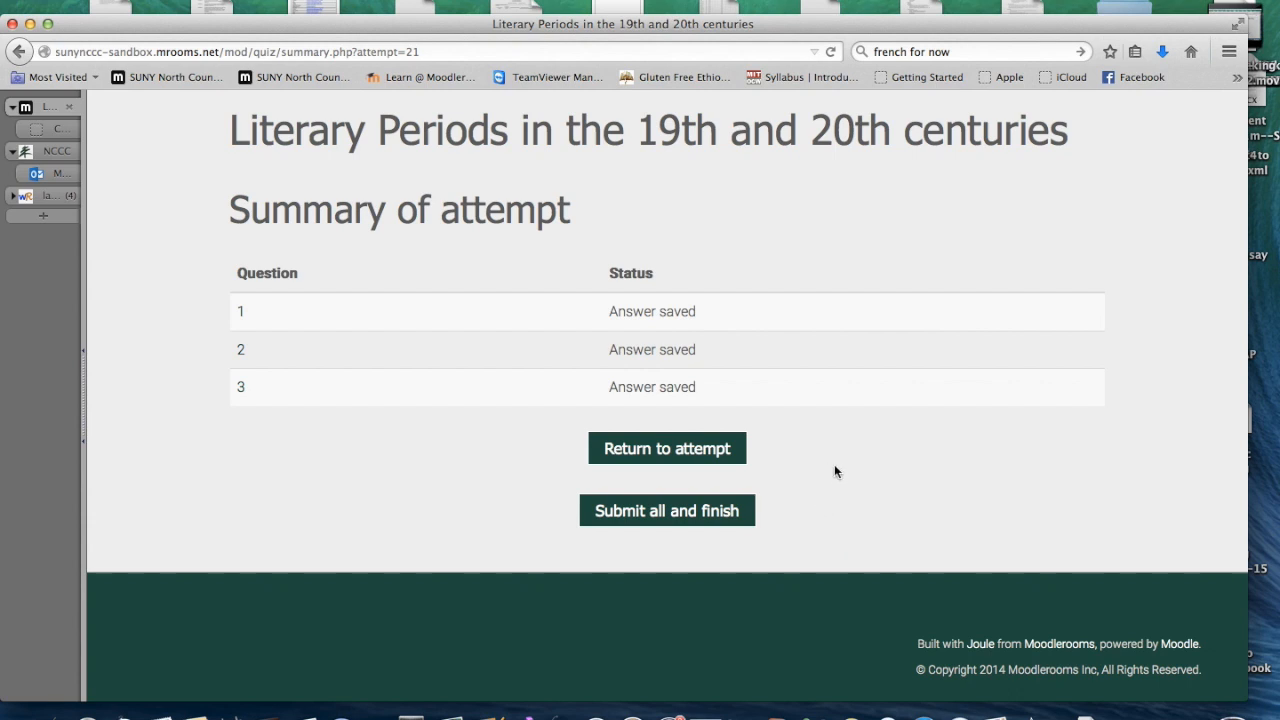
mouse_move(666, 448)
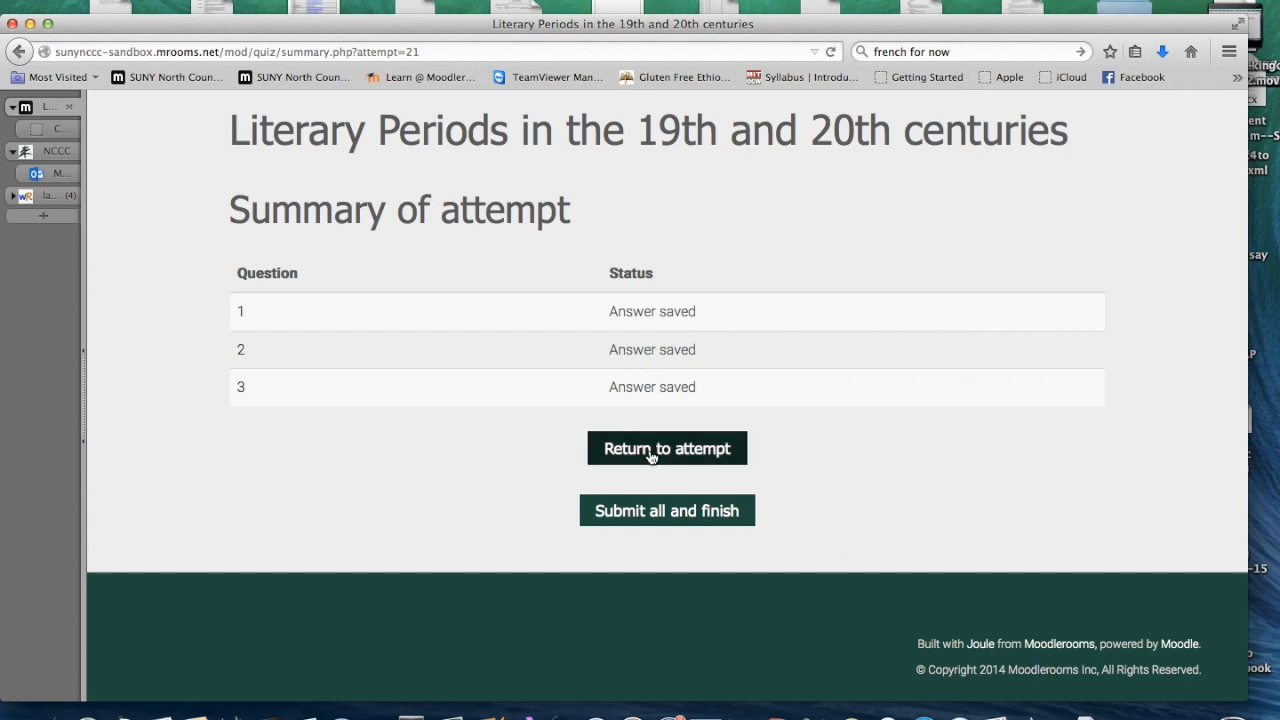
left_click(668, 448)
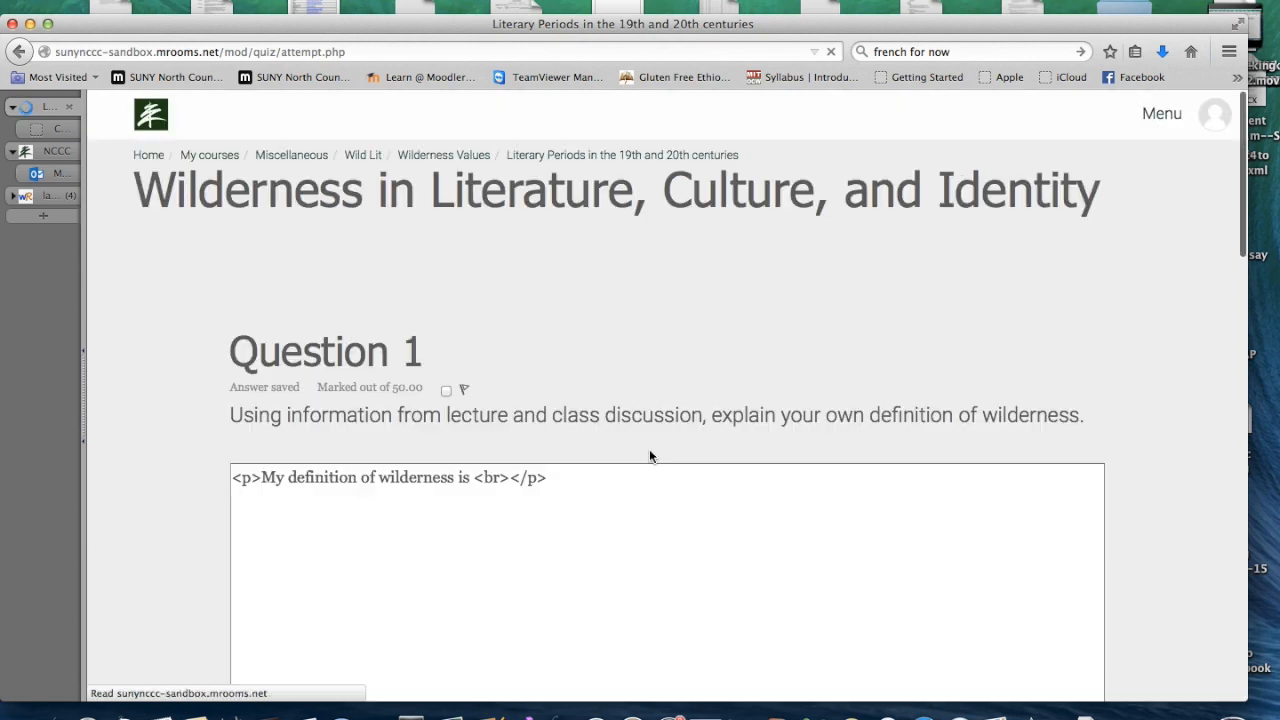
scroll("down", 3)
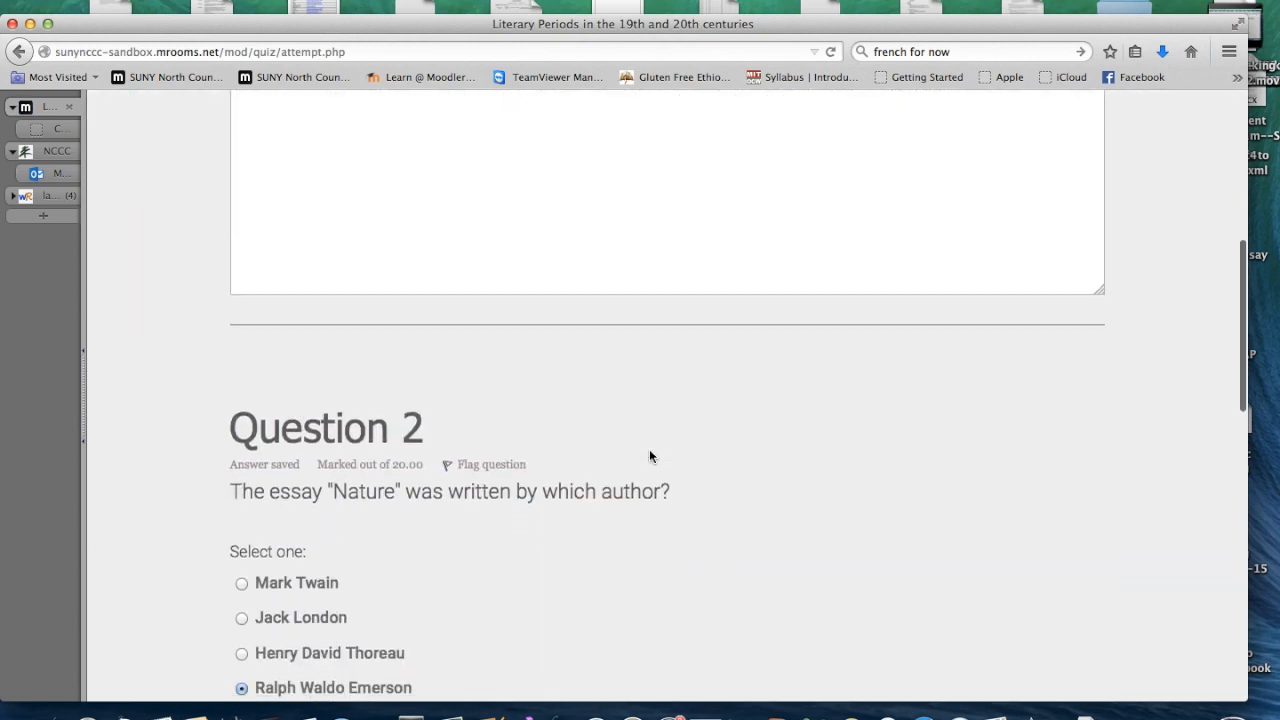
scroll("down", 3)
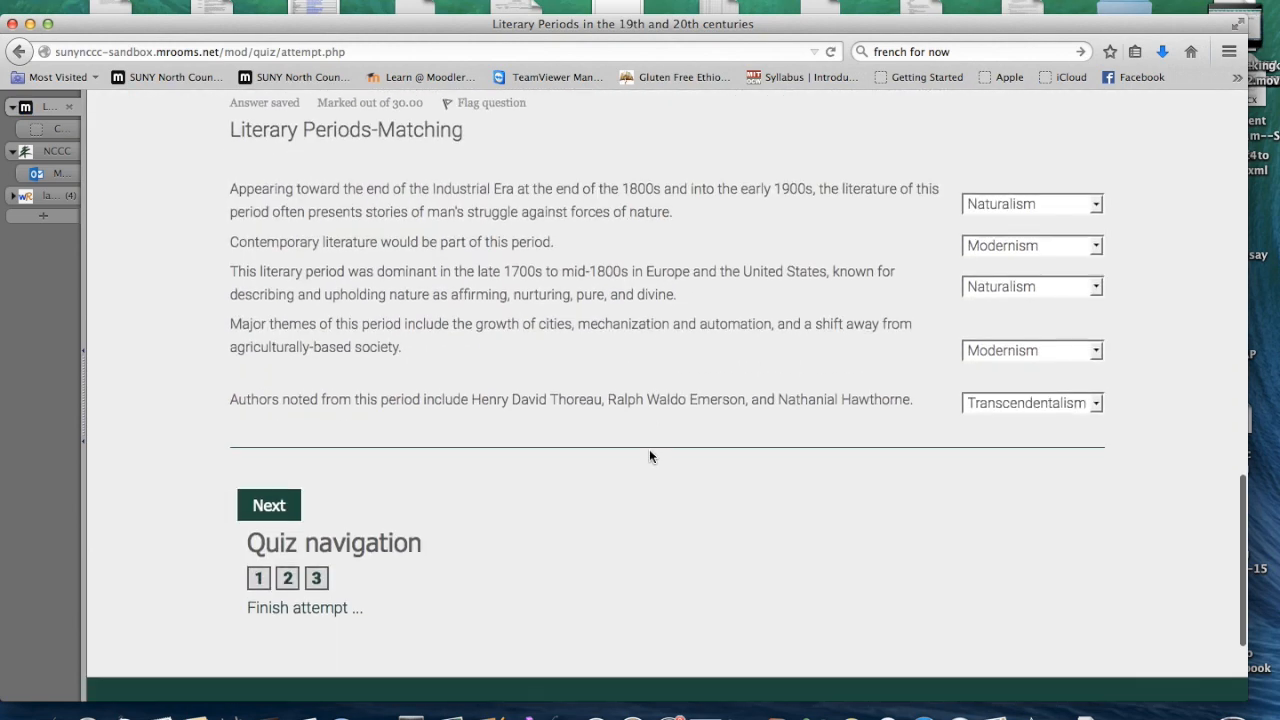
scroll("down", 3)
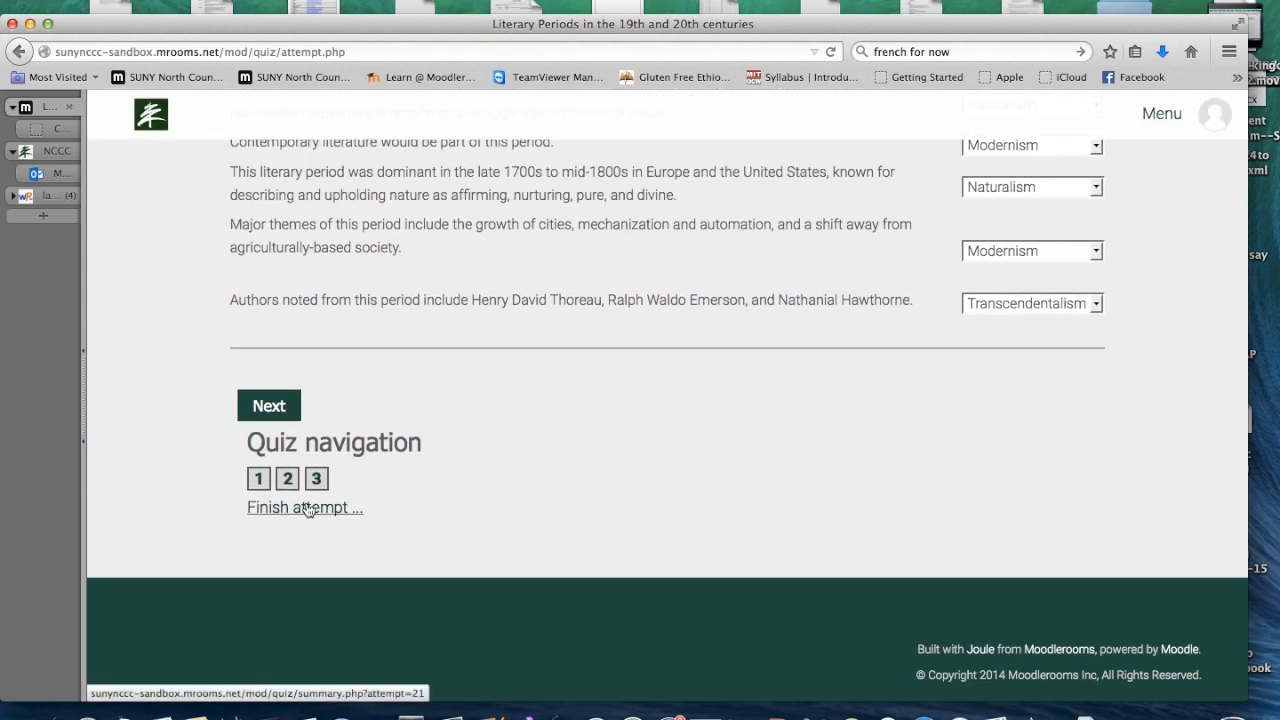
Finish the attempt and confirm Submit all and finish to reach the not-yet-graded review
left_click(304, 508)
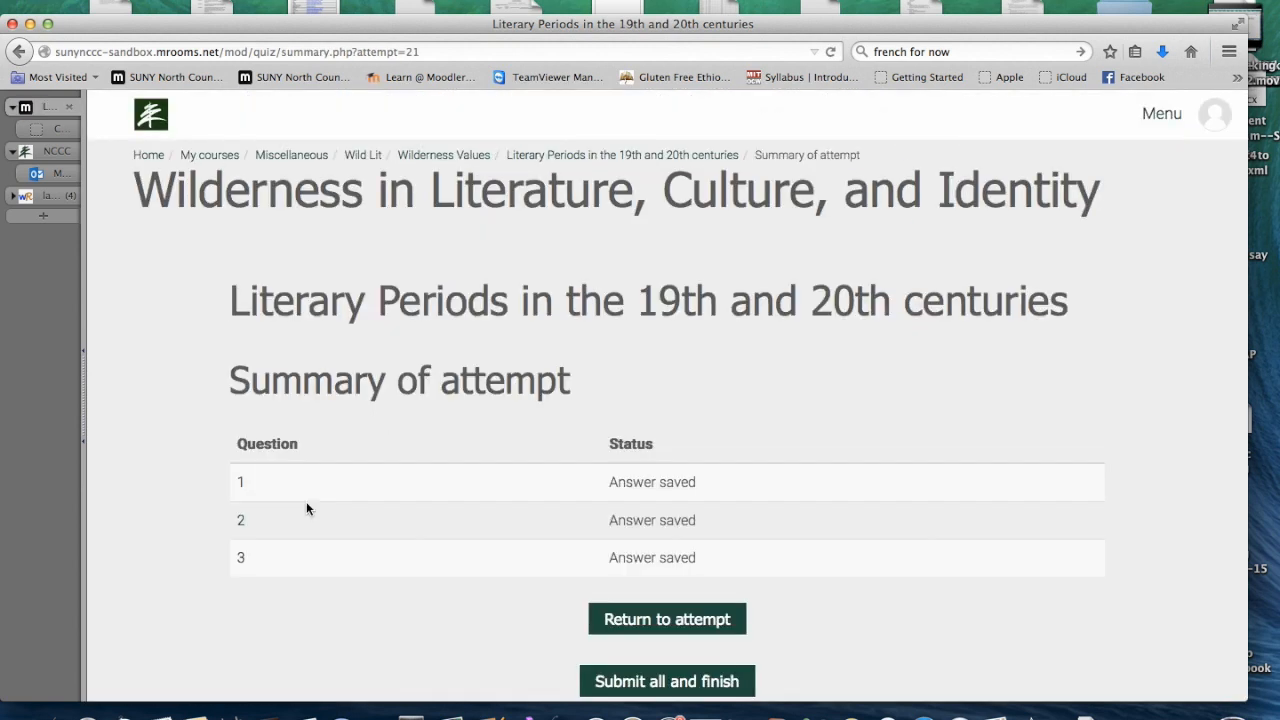
scroll("down", 3)
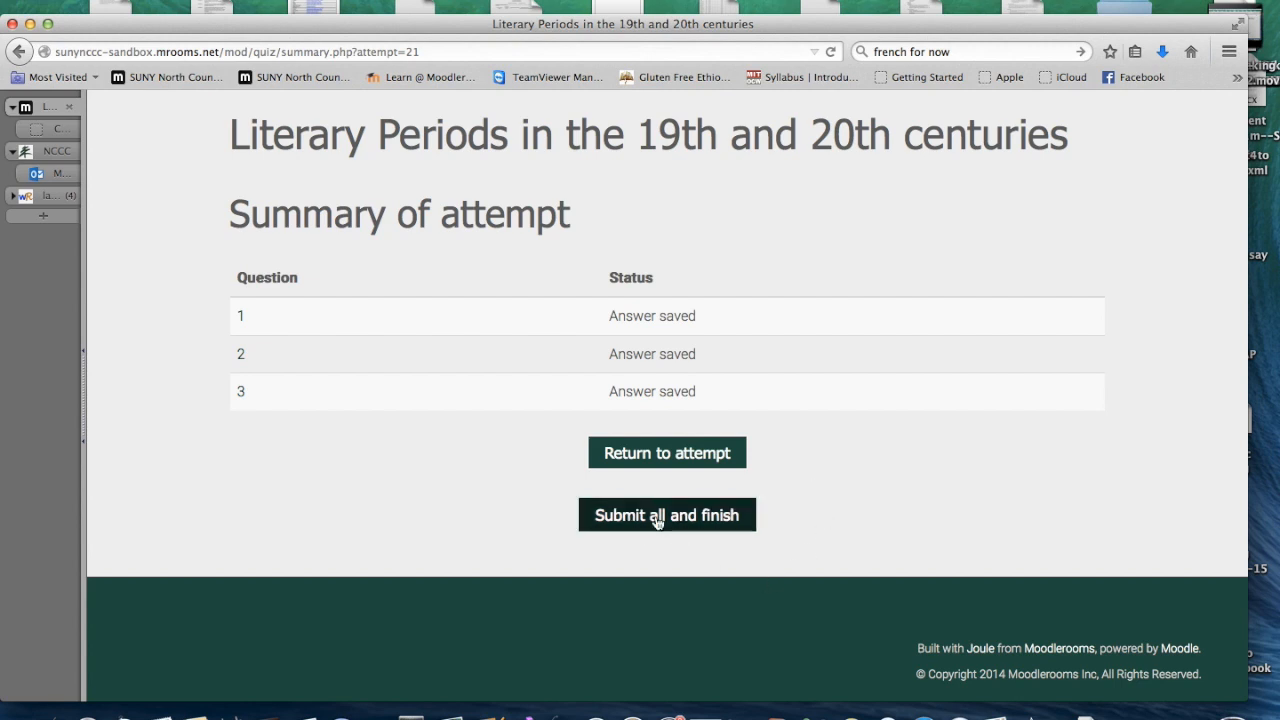
left_click(666, 514)
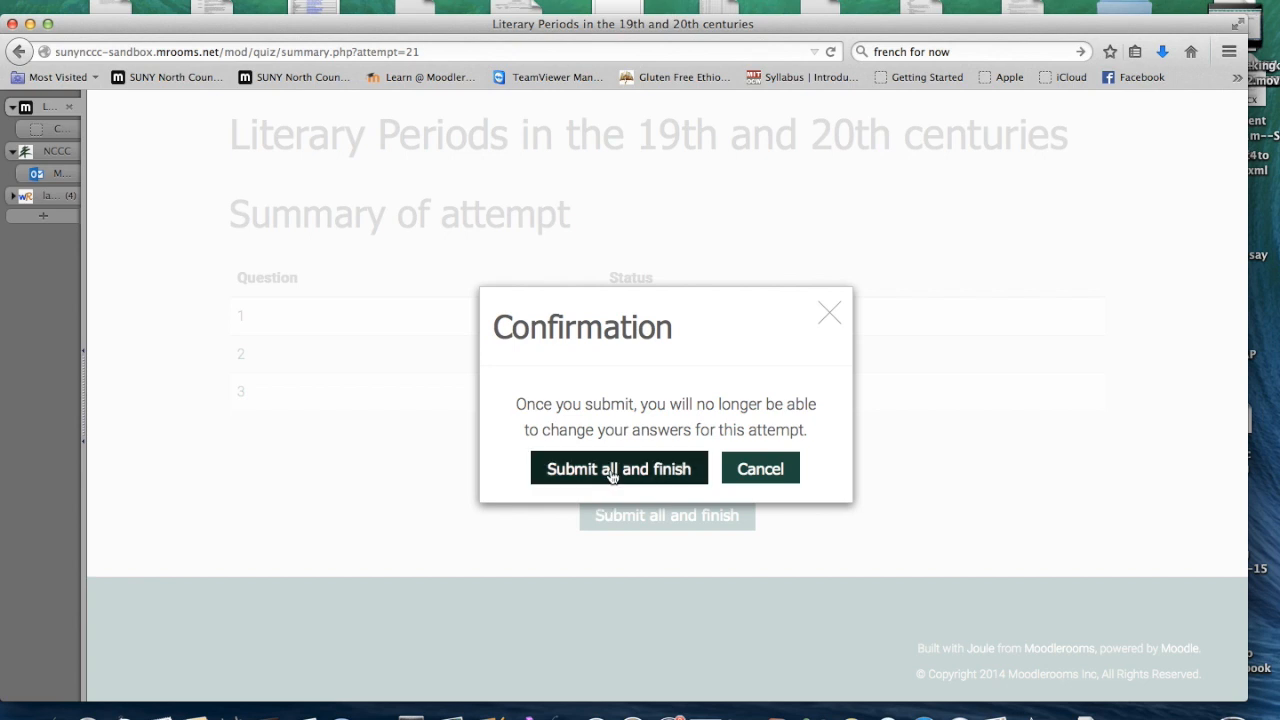
left_click(618, 468)
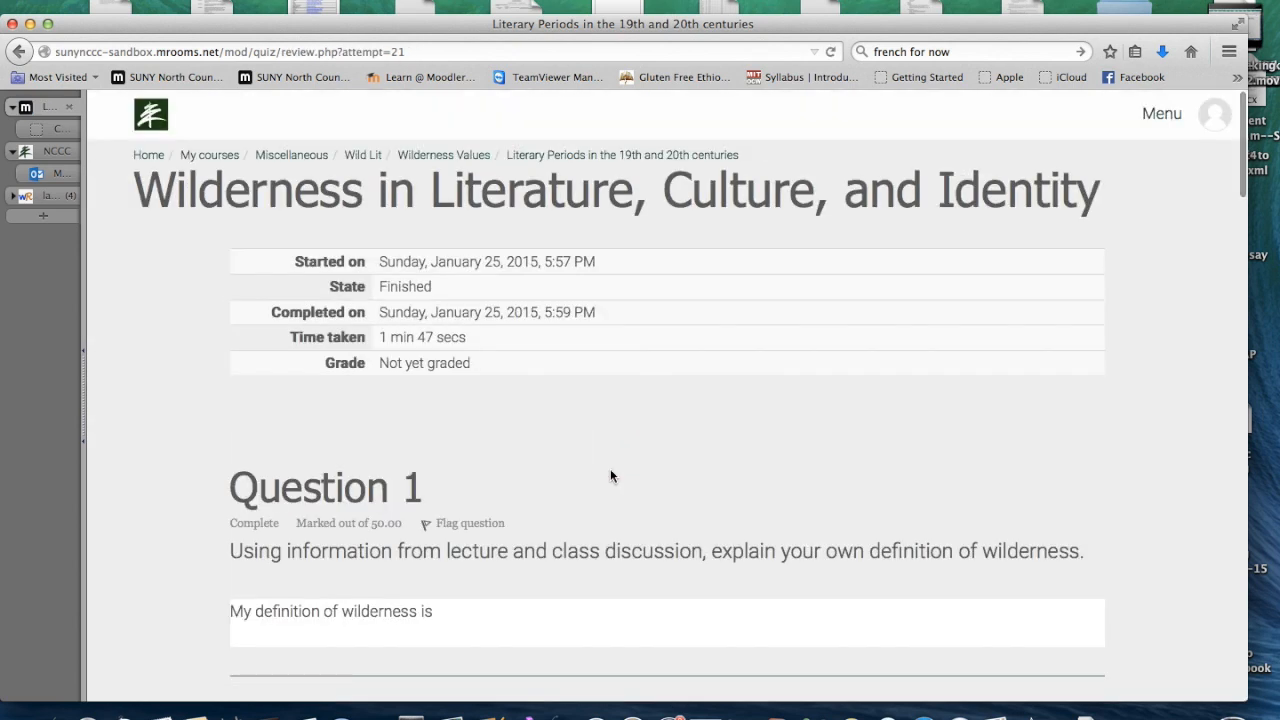
Scroll through Question 3's partially correct feedback (18 of 30) down to the Finish review link
scroll("down", 3)
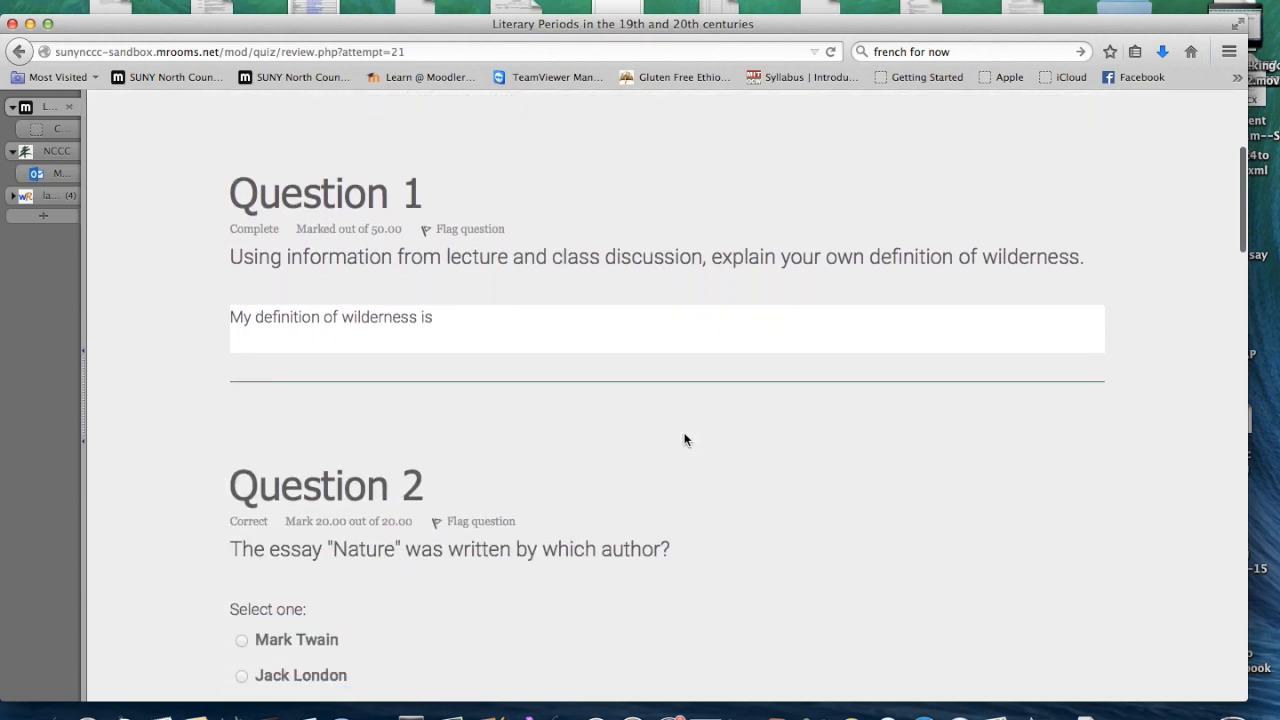
scroll("down", 3)
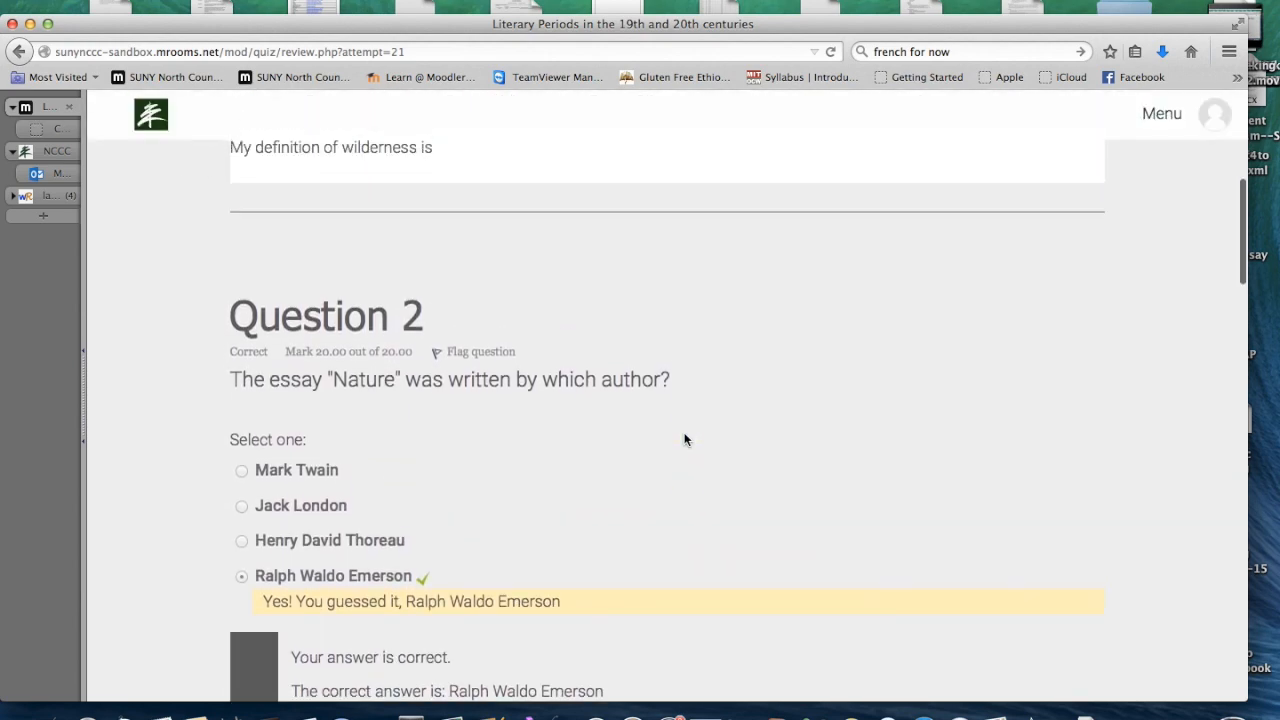
scroll("down", 3)
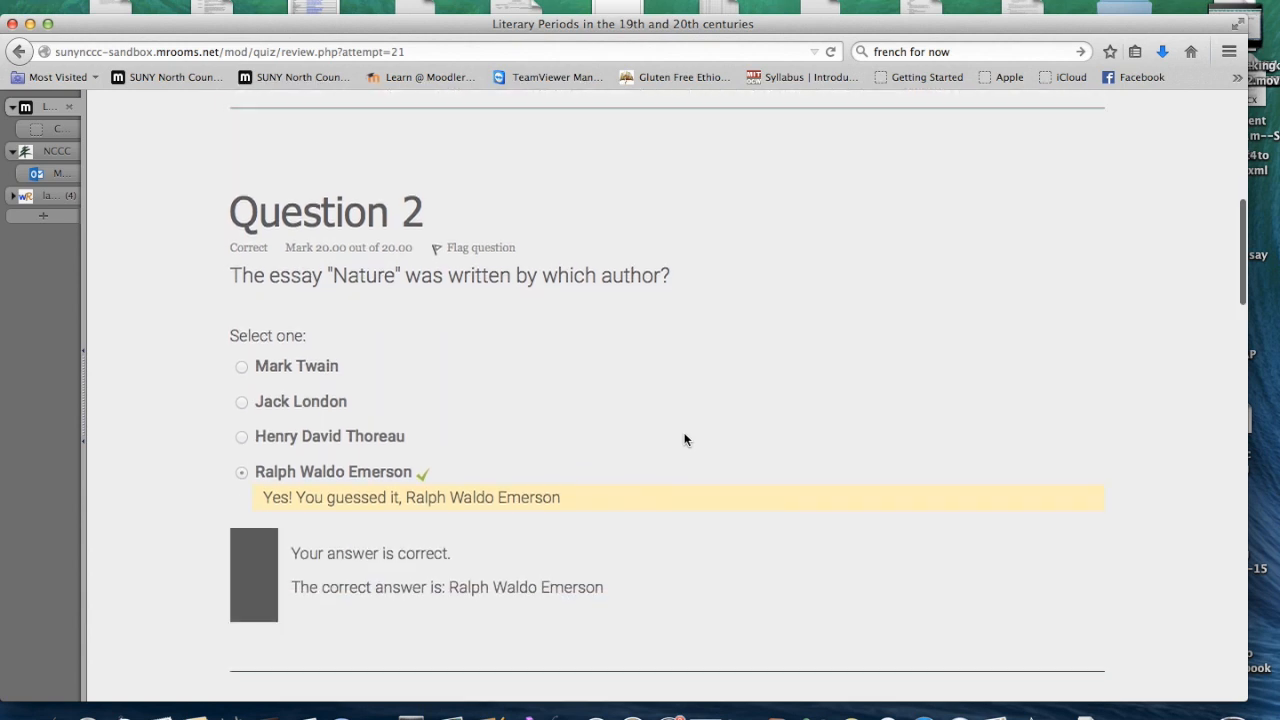
scroll("down", 3)
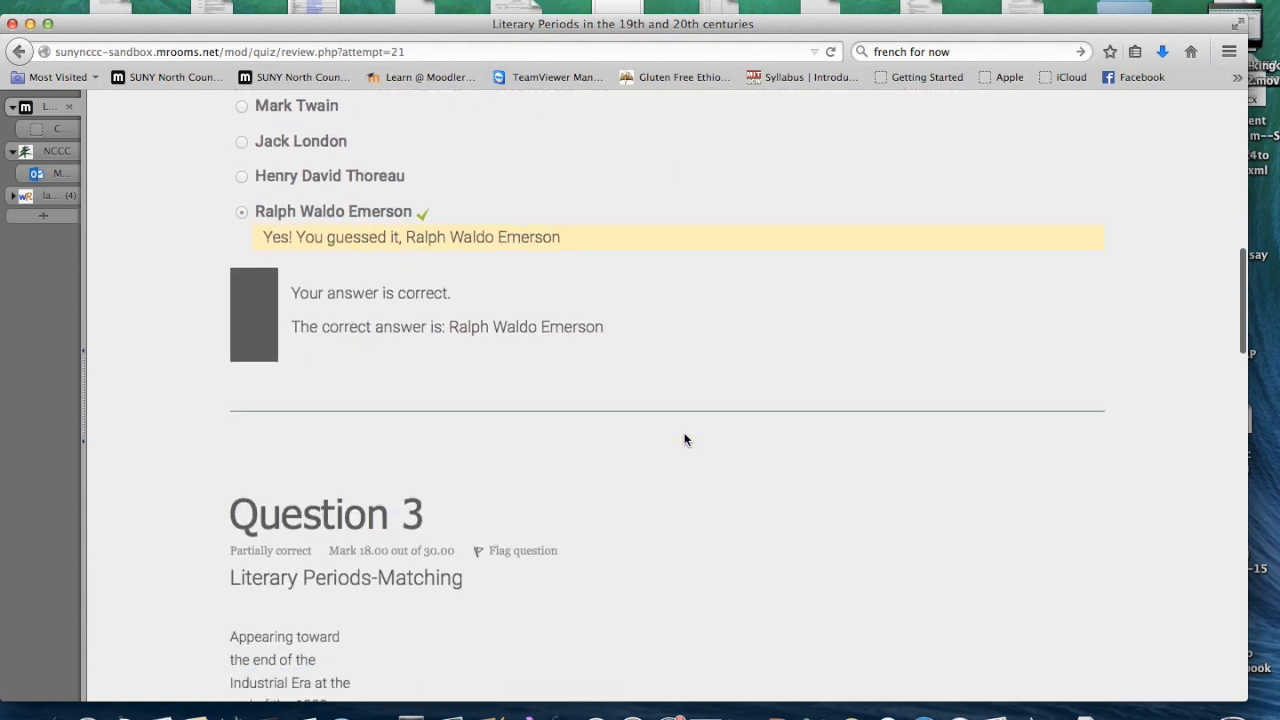
scroll("down", 3)
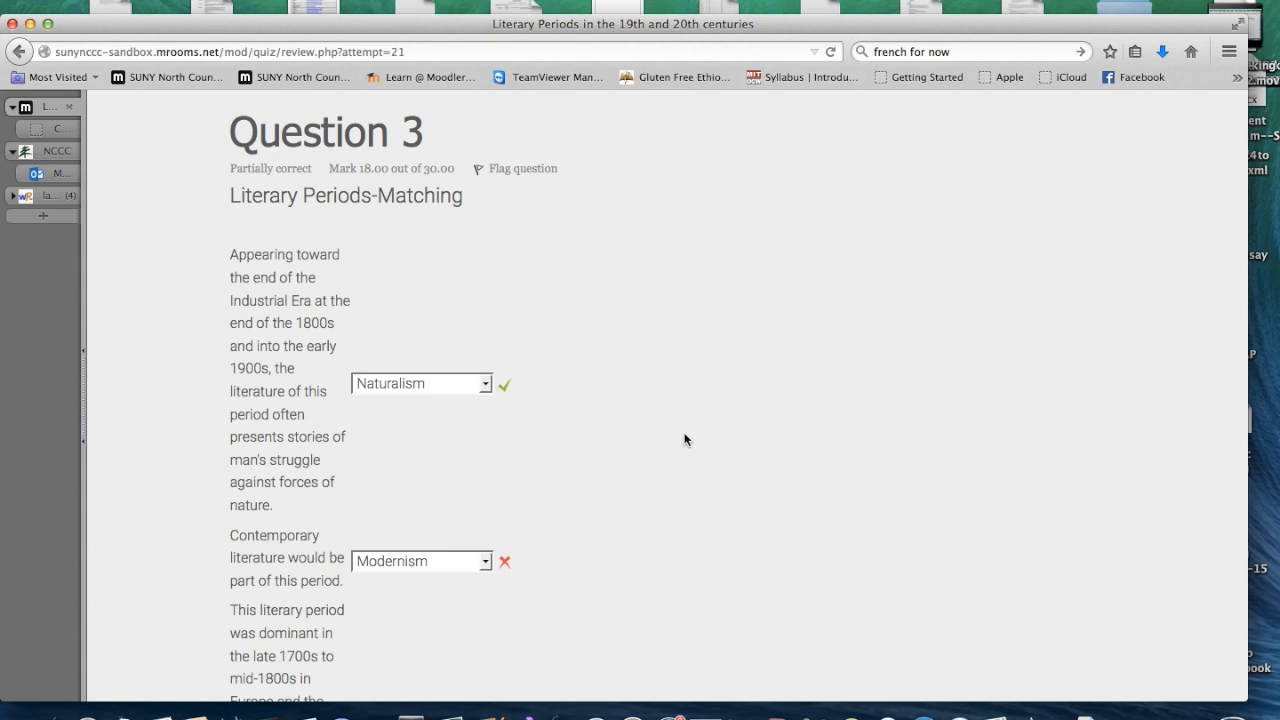
scroll("down", 3)
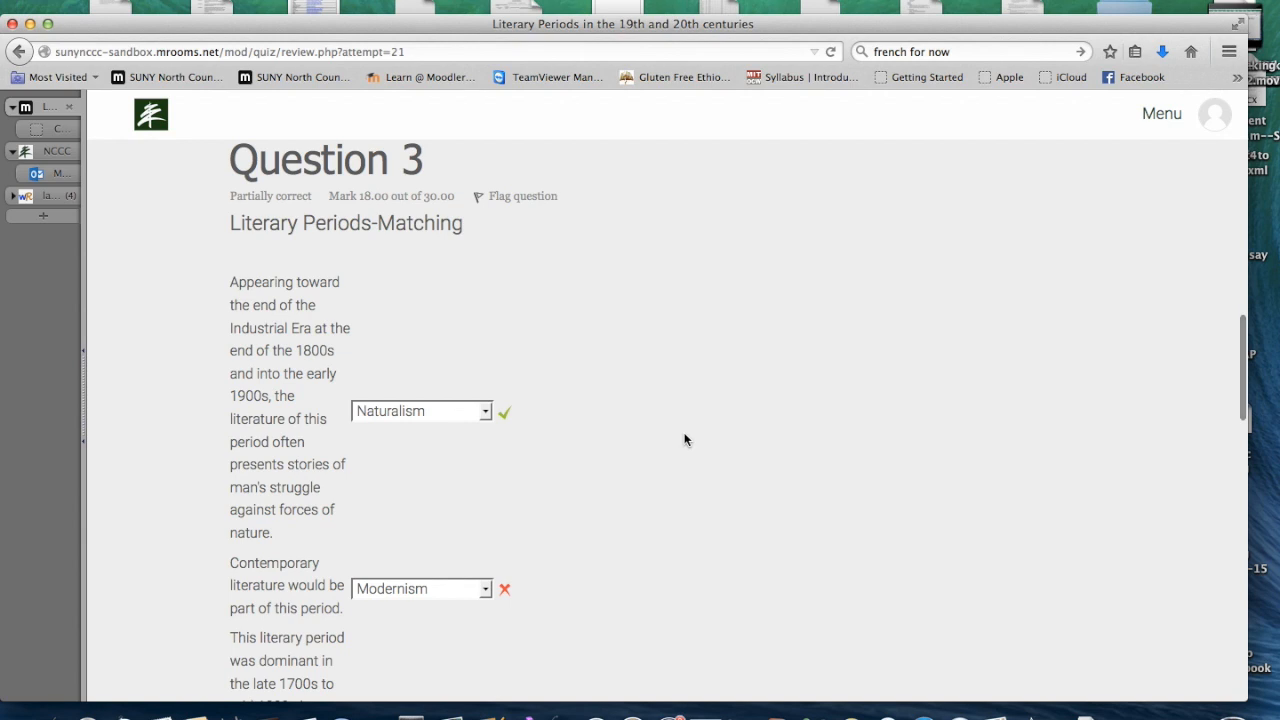
scroll("down", 3)
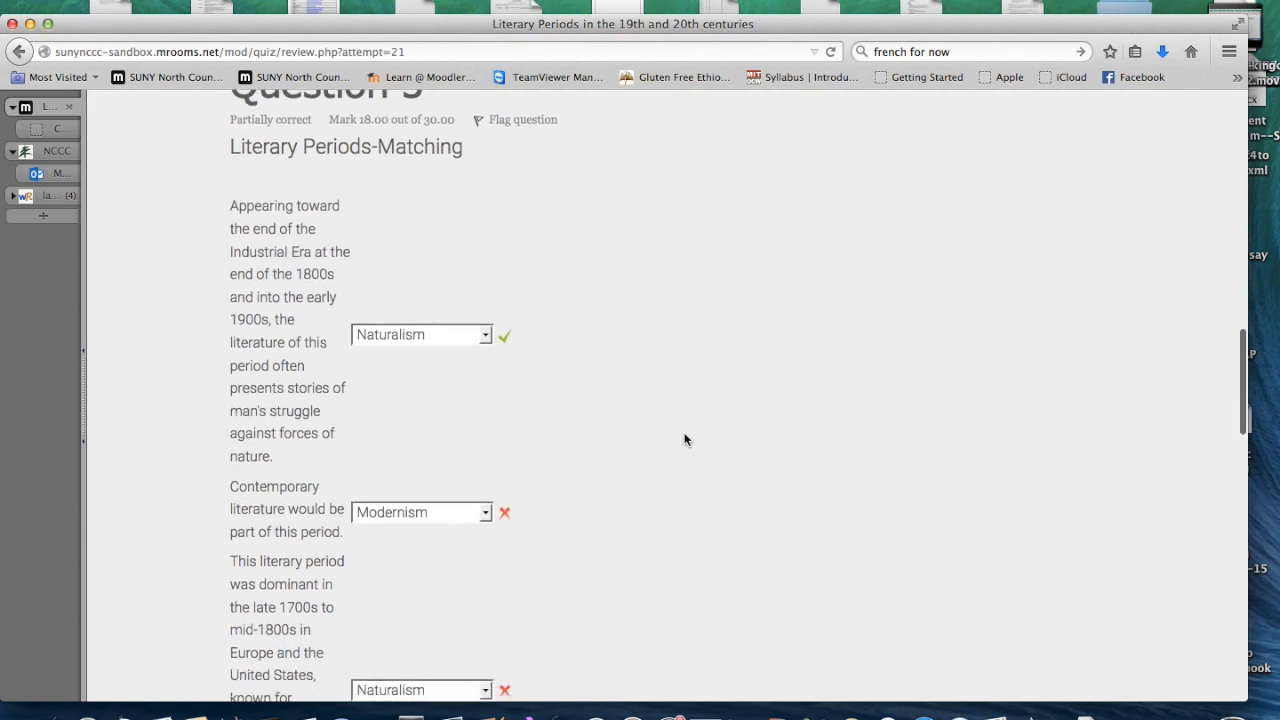
scroll("down", 3)
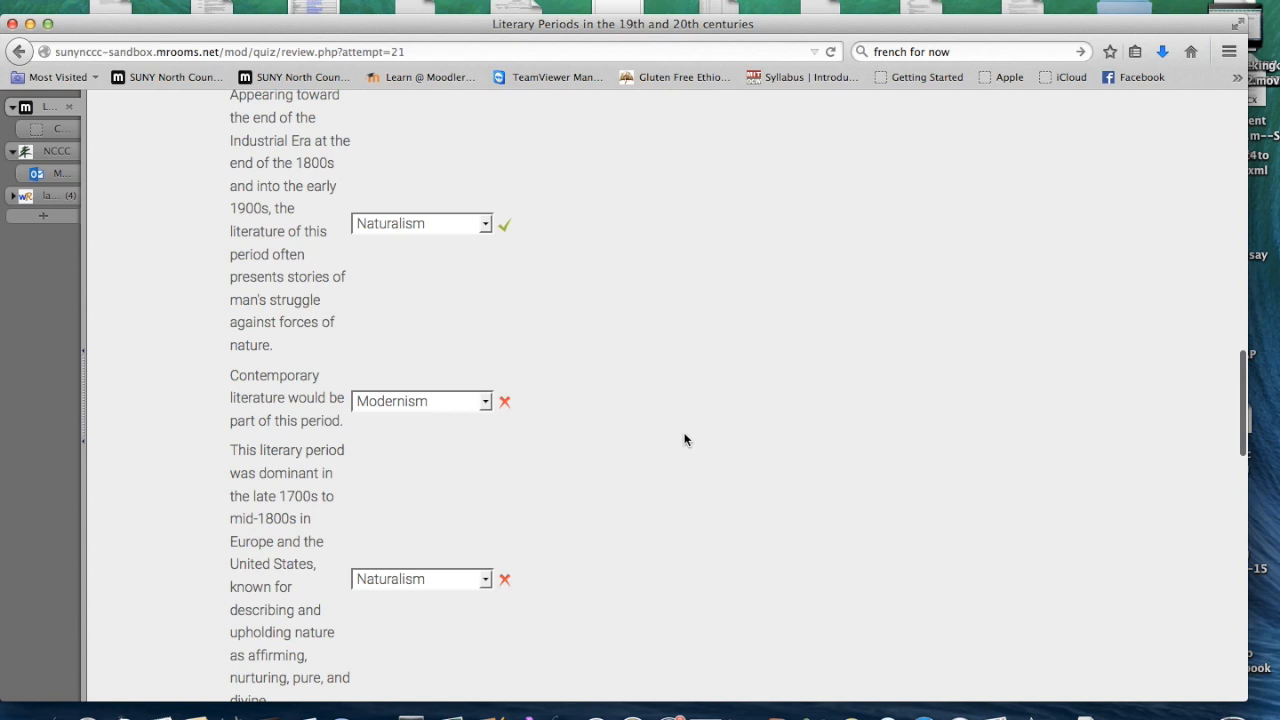
mouse_move(520, 232)
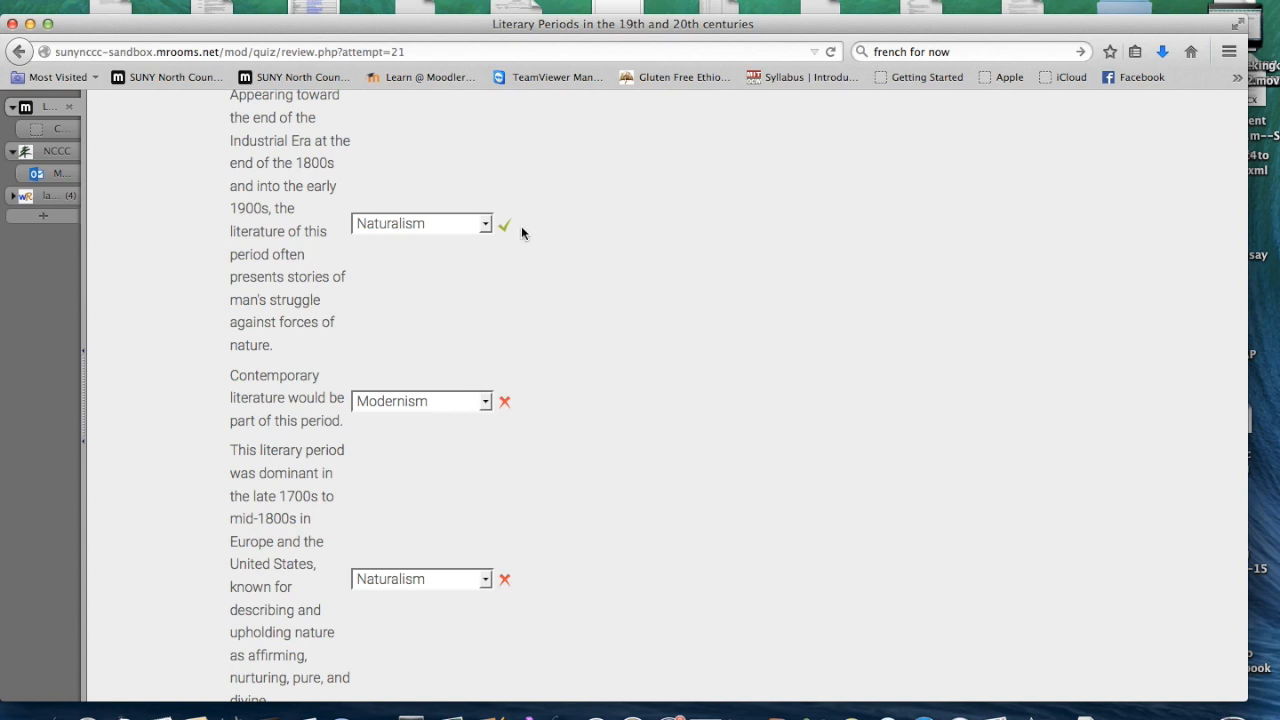
mouse_move(556, 428)
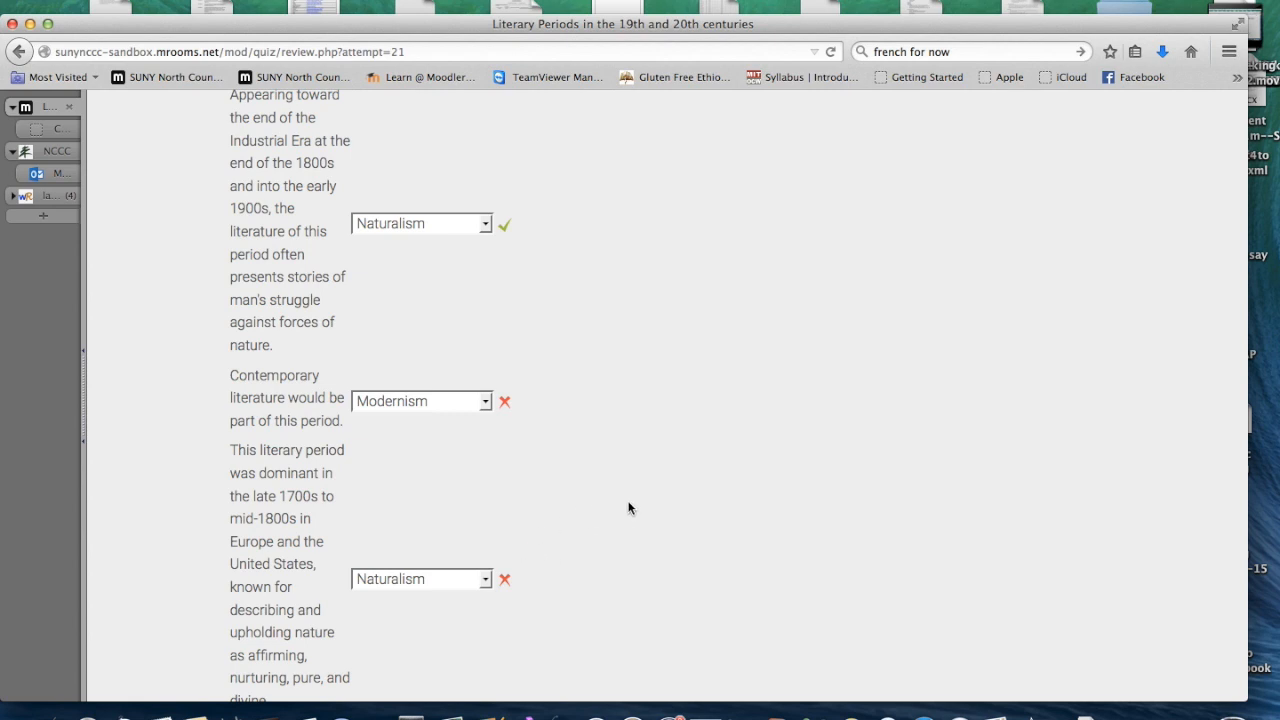
scroll("down", 3)
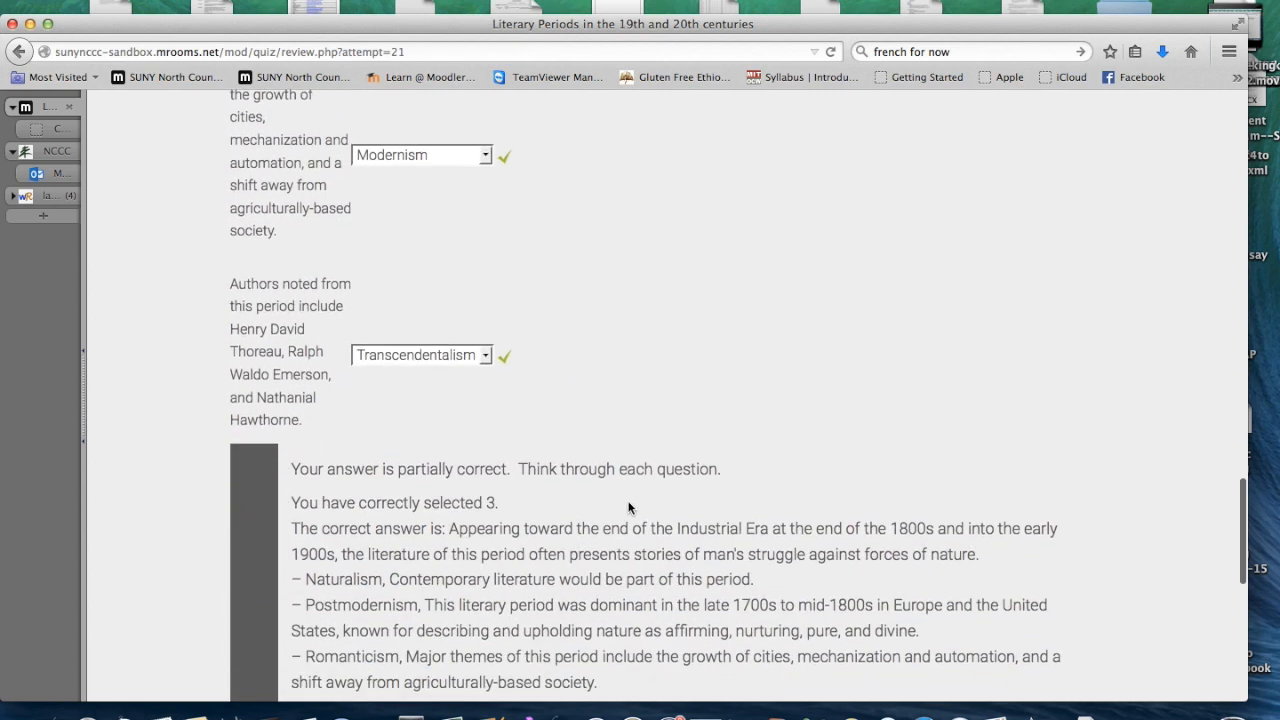
scroll("down", 3)
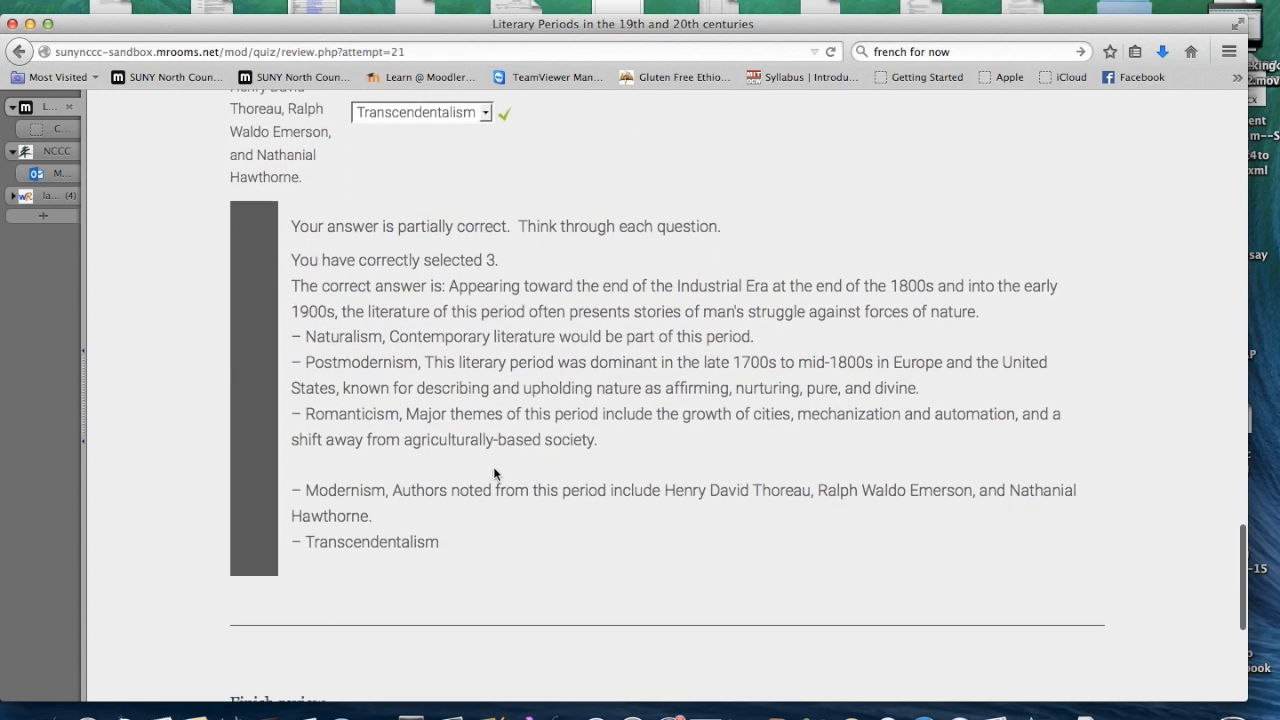
scroll("down", 3)
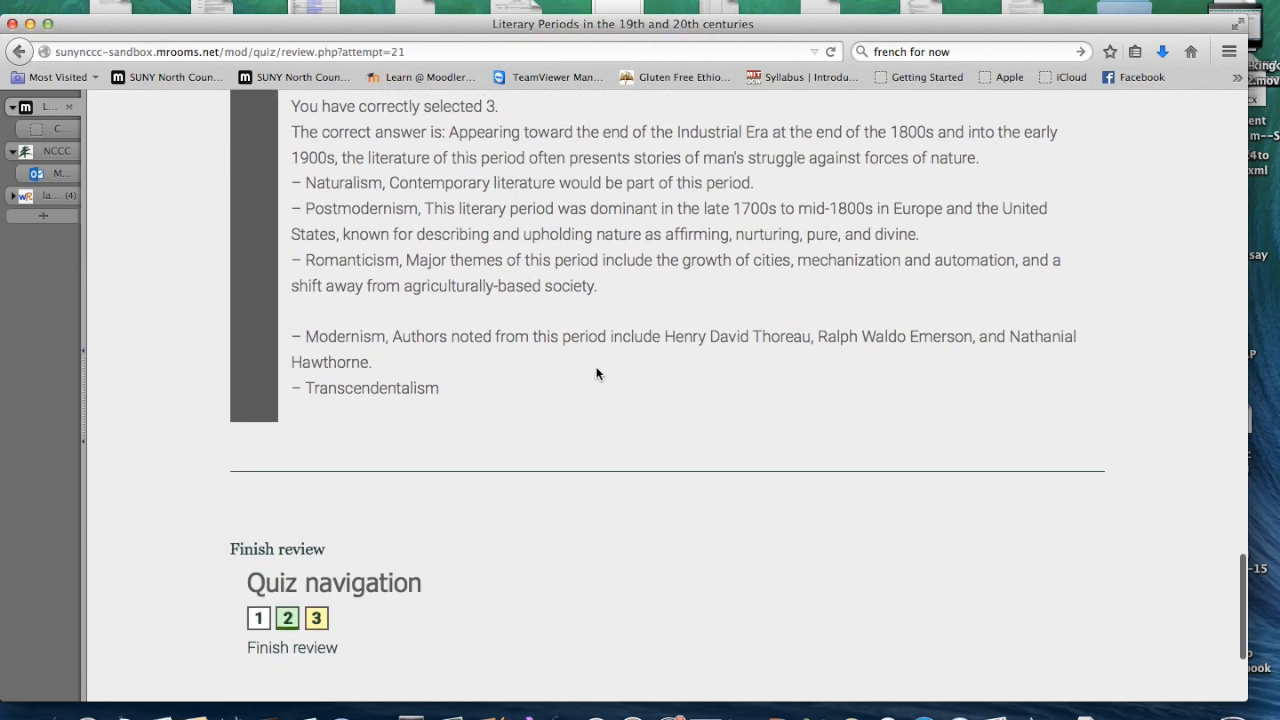
scroll("down", 3)
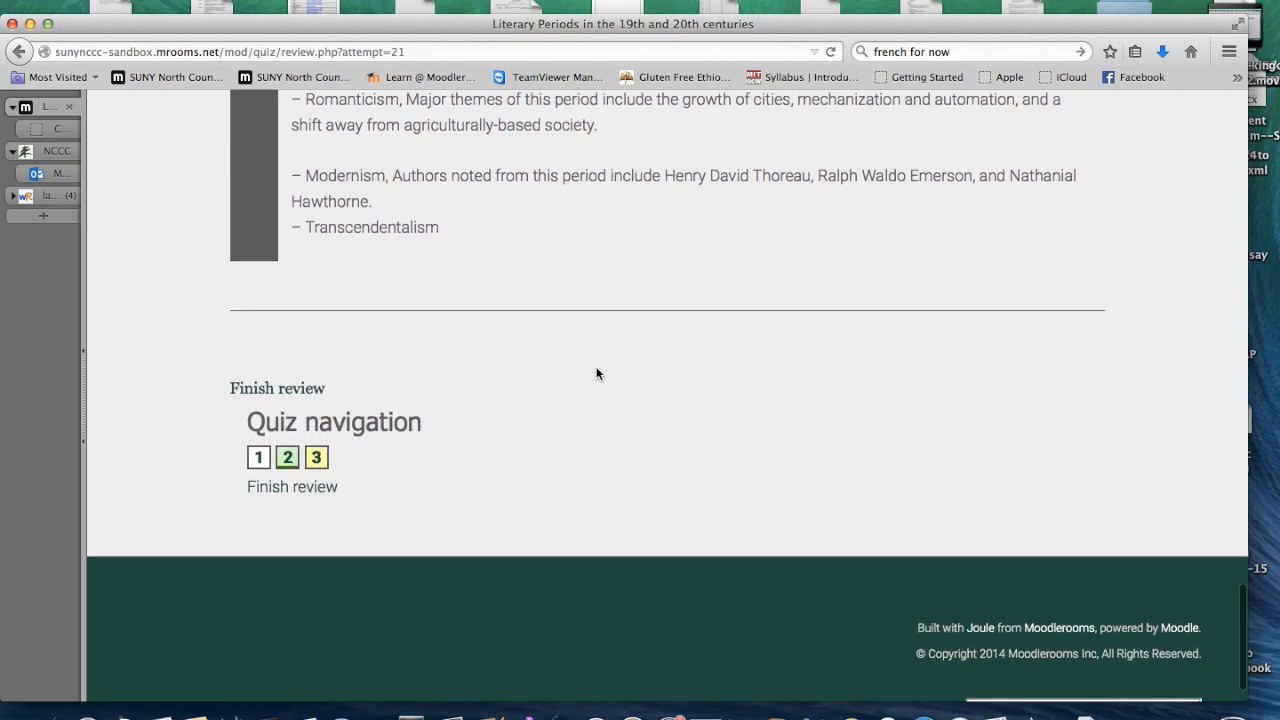
mouse_move(292, 486)
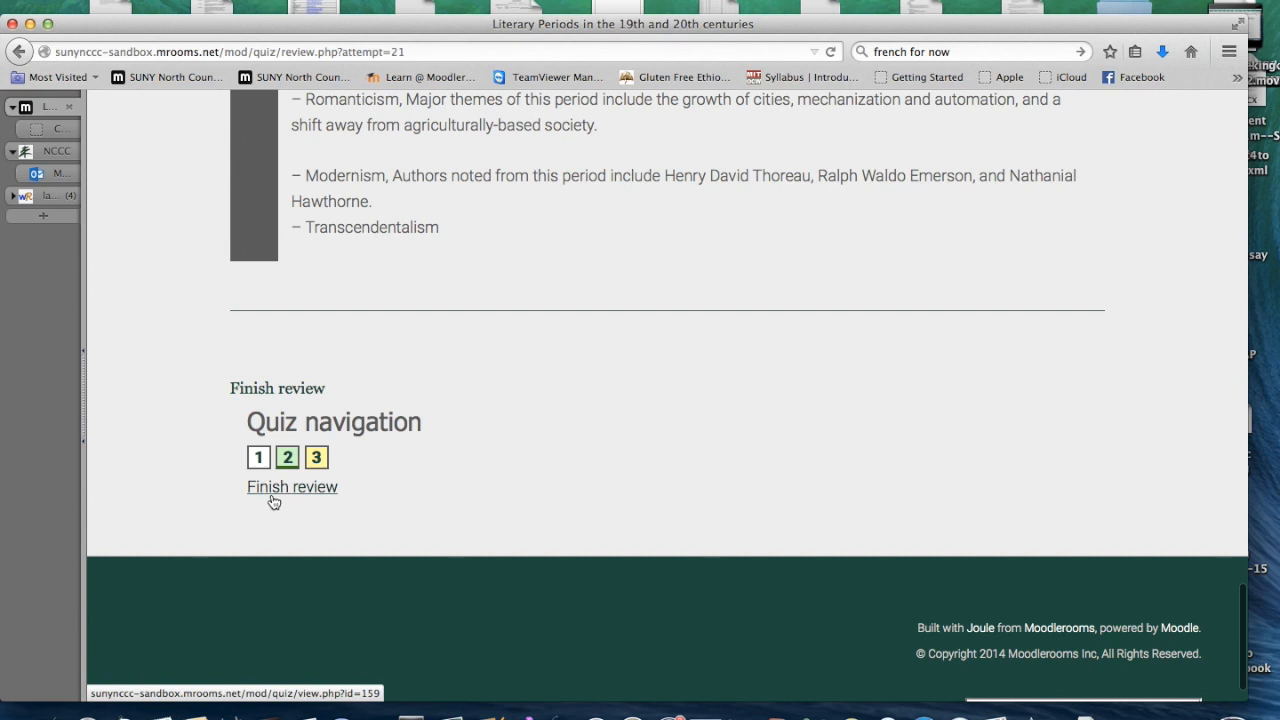
Finish the review and scroll to the previous attempts summary with the Re-attempt quiz button
left_click(292, 488)
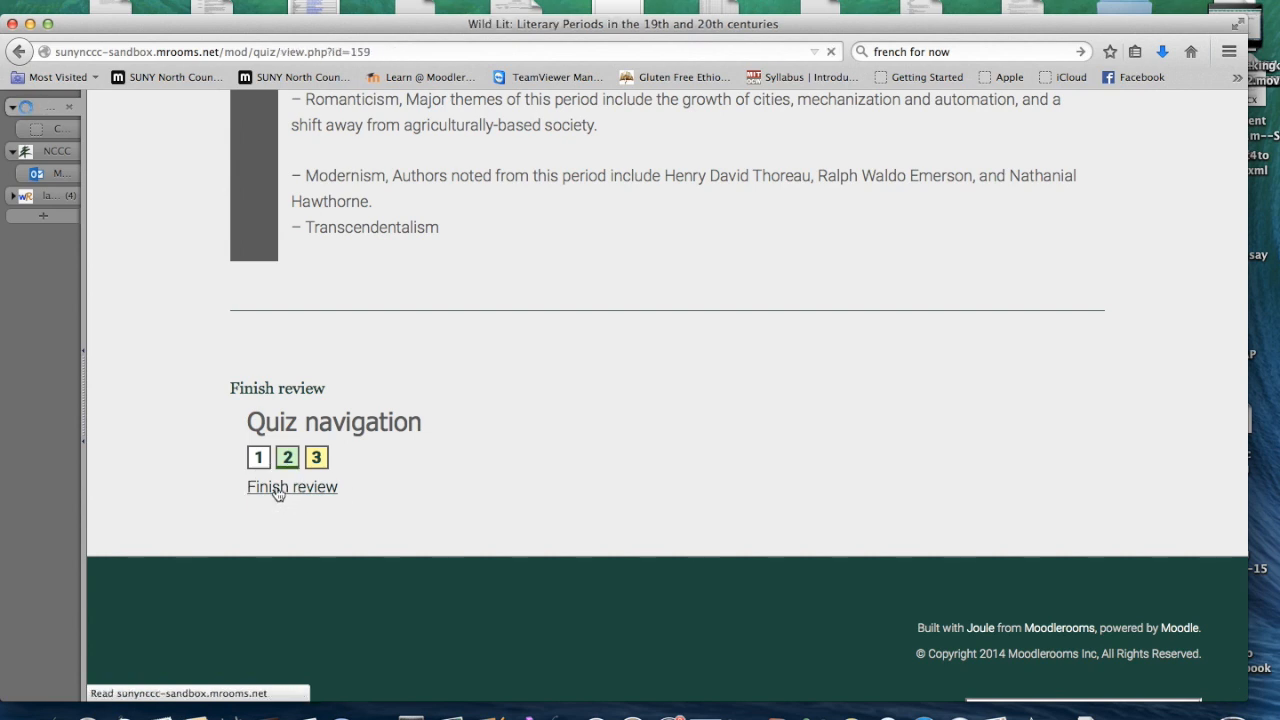
left_click(292, 486)
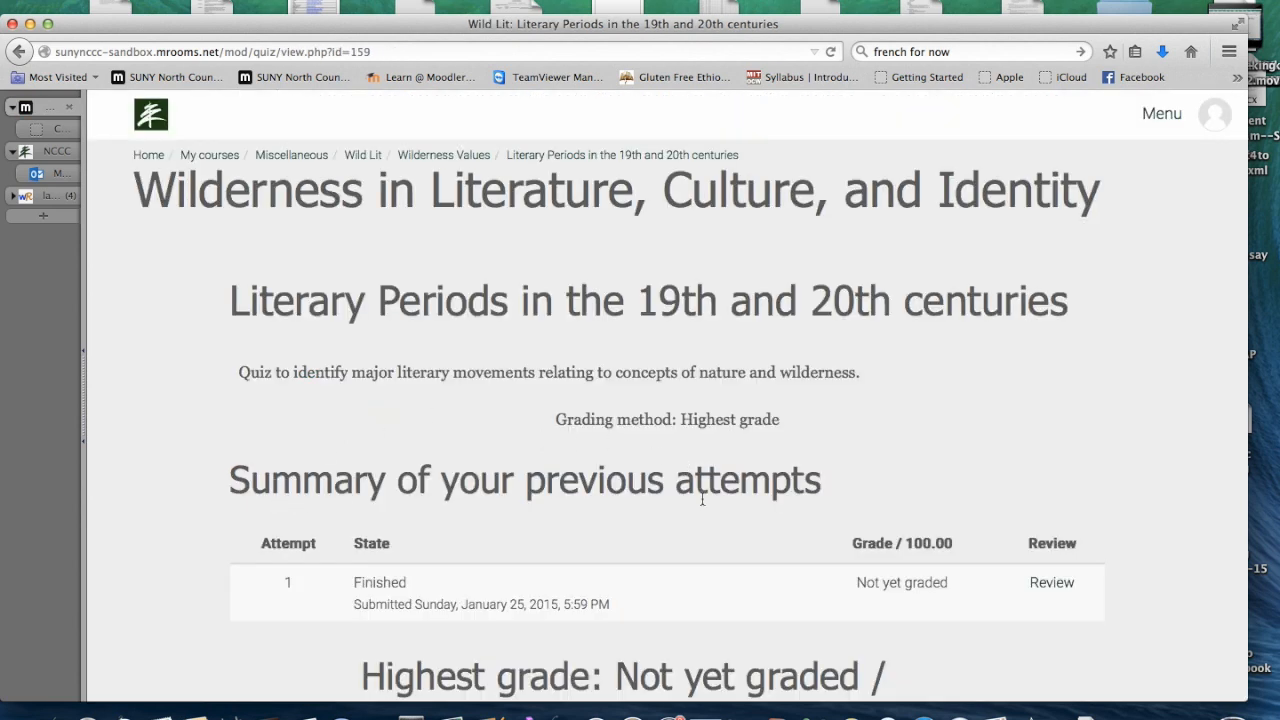
scroll("down", 3)
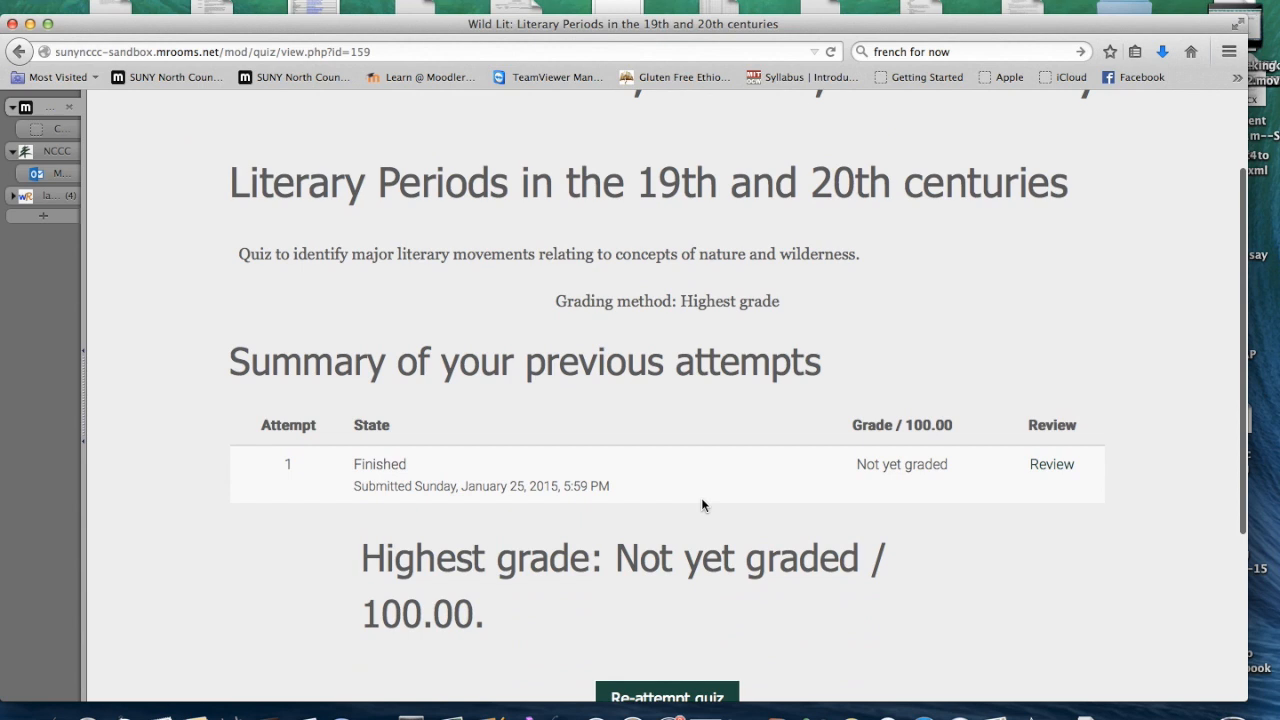
scroll("down", 3)
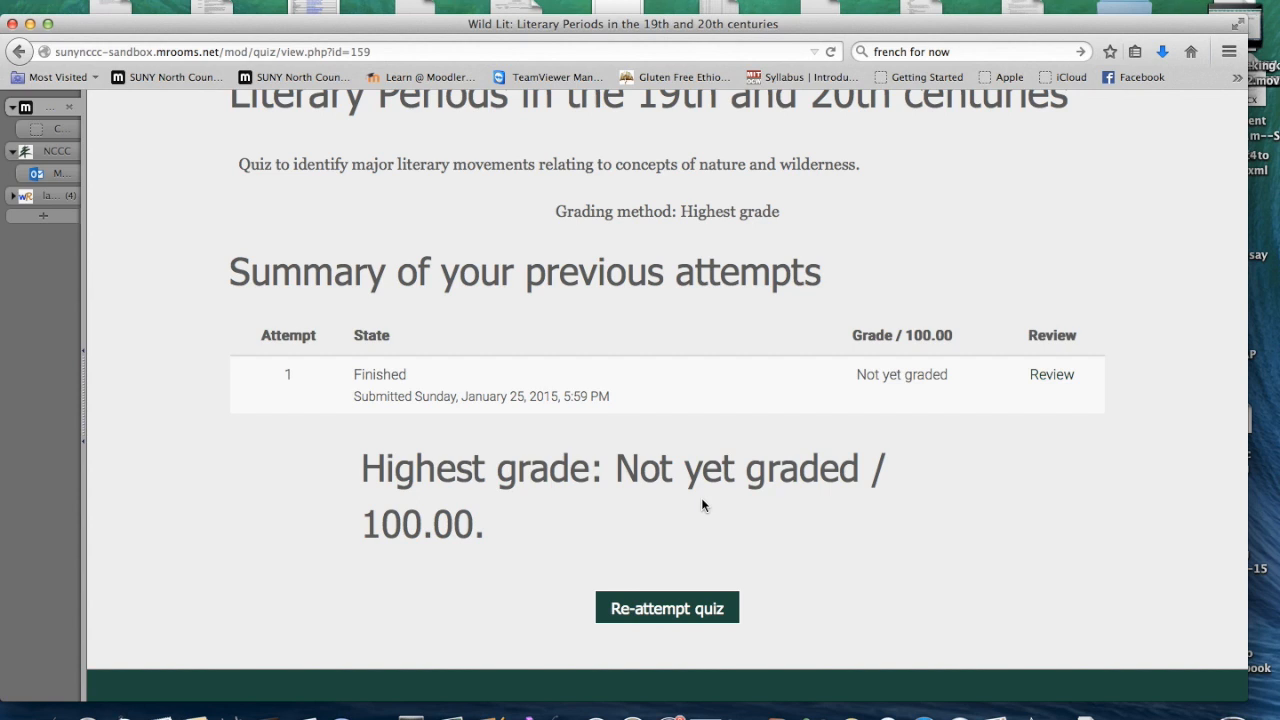
mouse_move(770, 640)
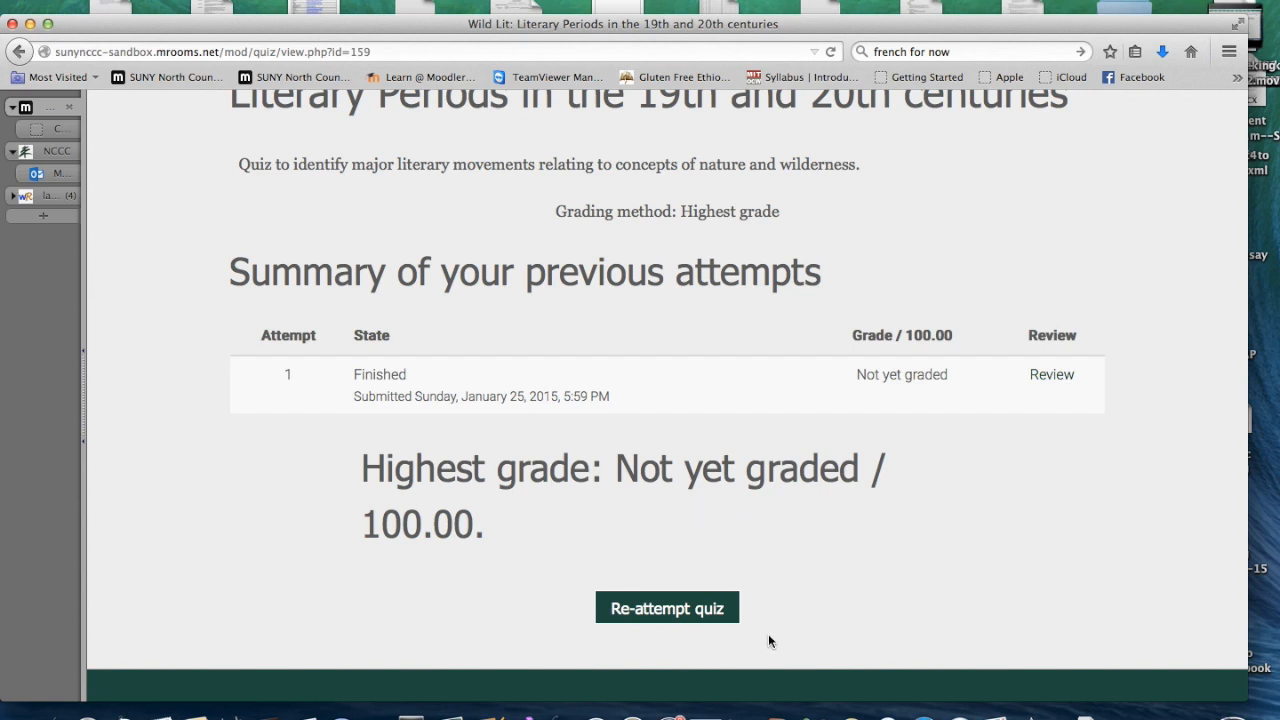
Re-attempt the quiz, glance over the new attempt, then return to the Wild Lit course homepage
left_click(666, 608)
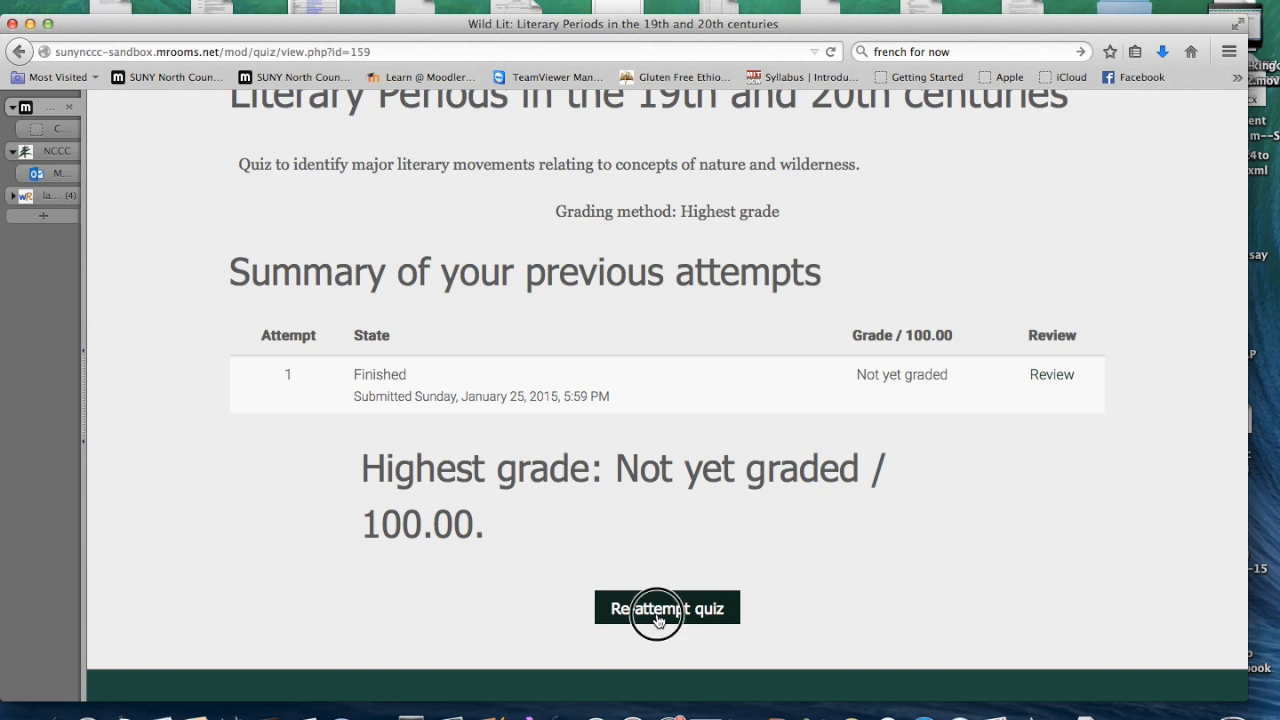
left_click(666, 608)
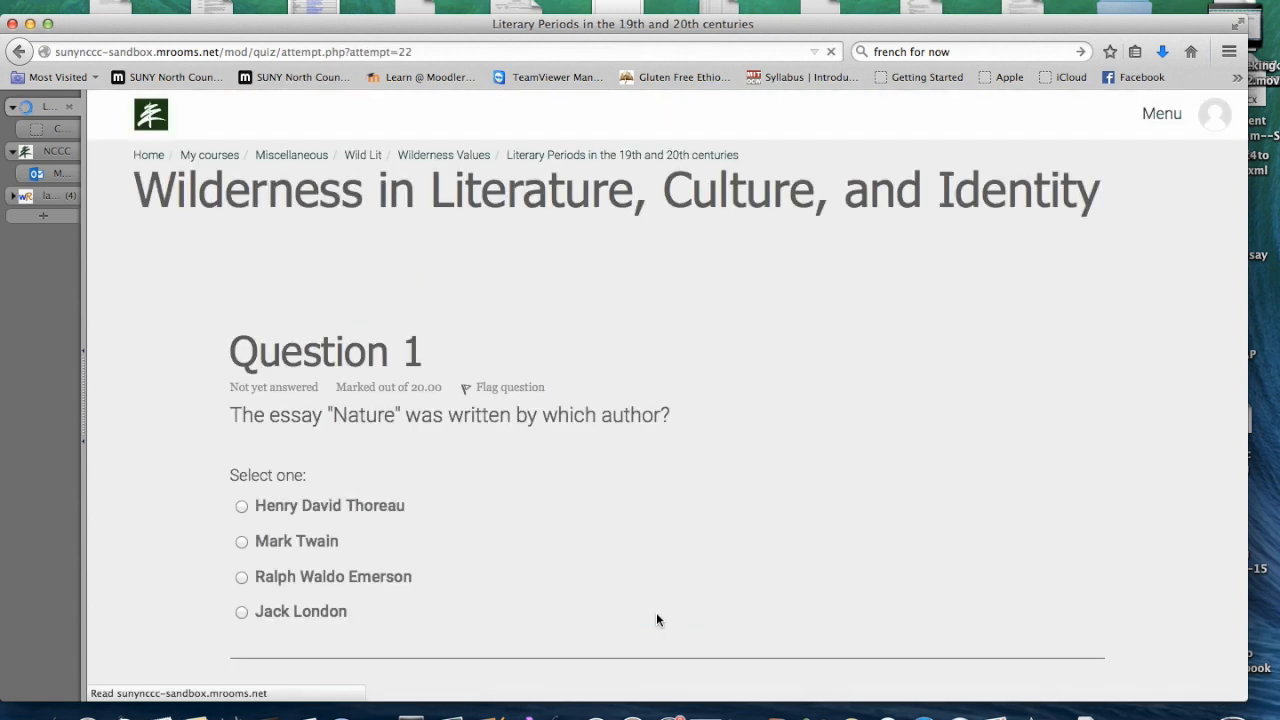
scroll("down", 3)
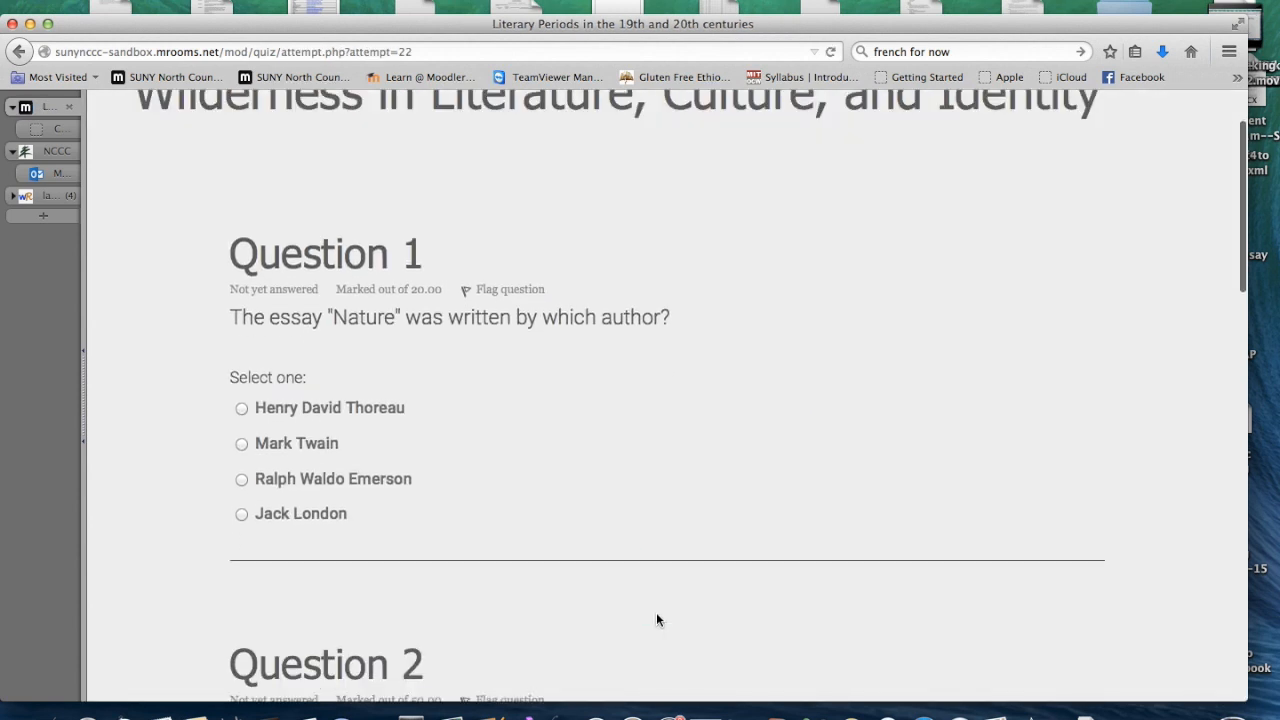
scroll("up", 3)
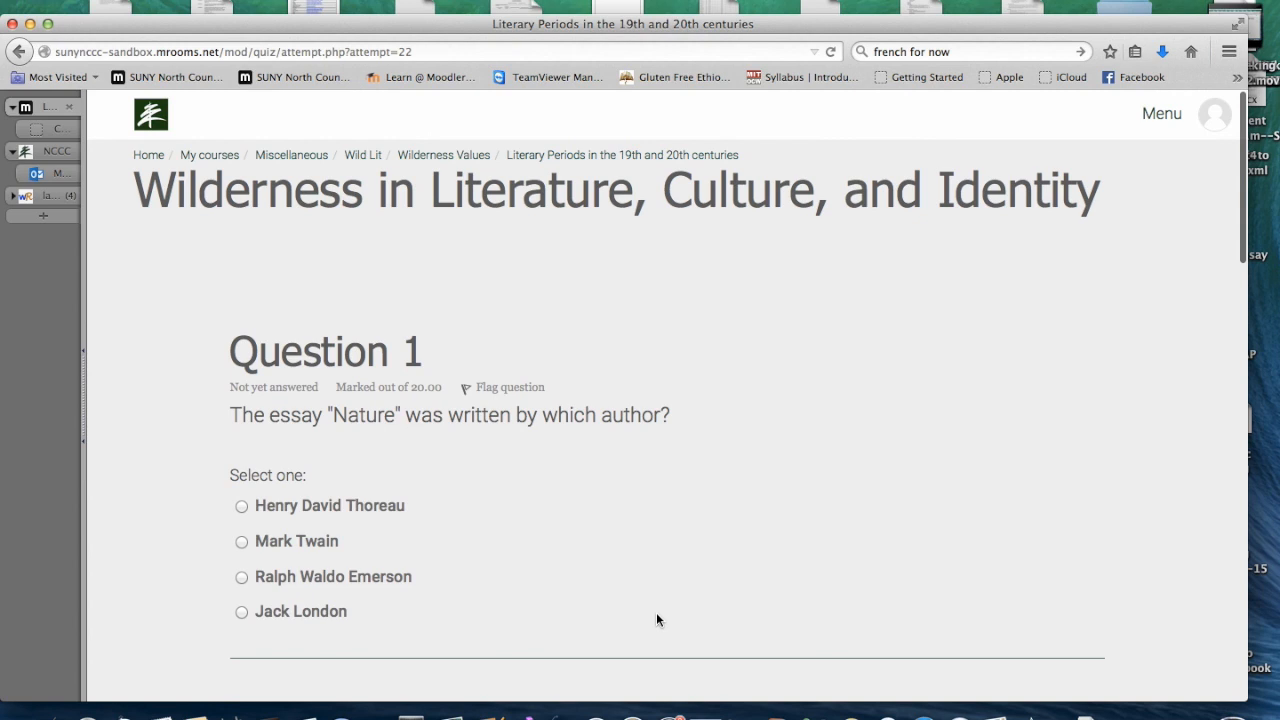
mouse_move(548, 76)
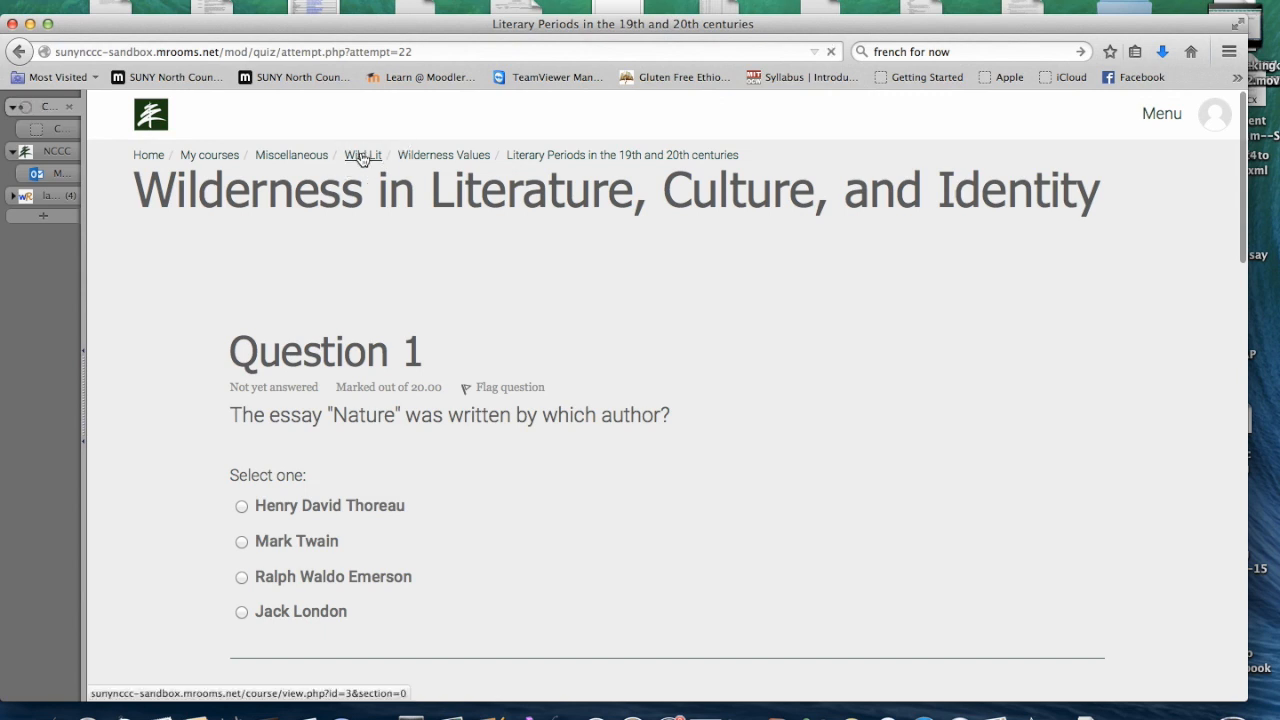
left_click(362, 156)
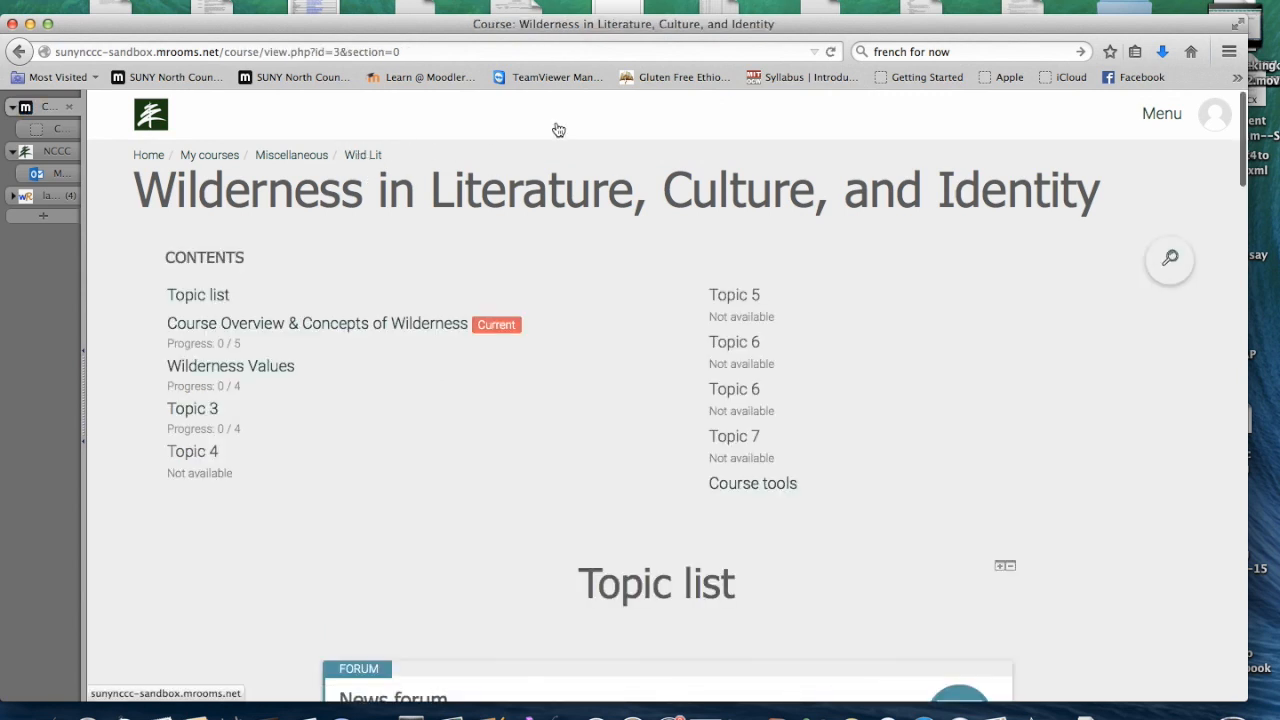